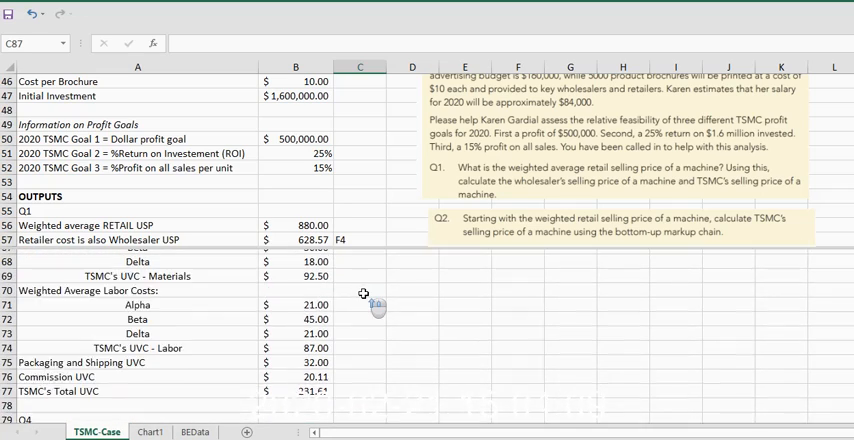
Review the markup-chain price formula in B62 and the Alpha material cost formula.
scroll("down", 3)
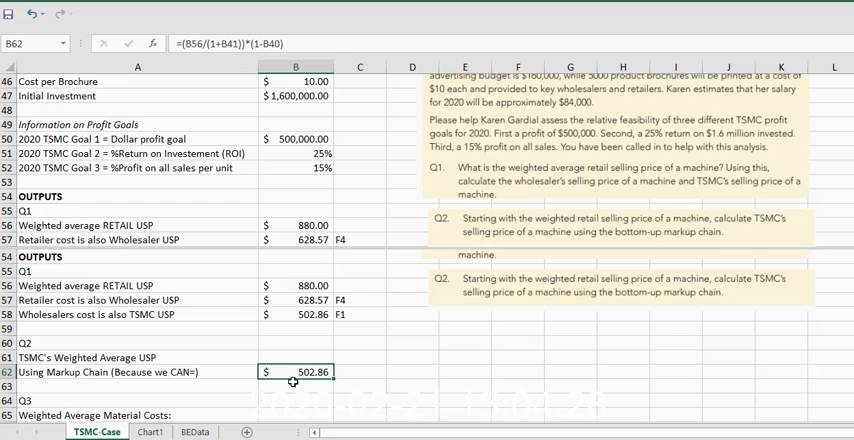
double_click(295, 371)
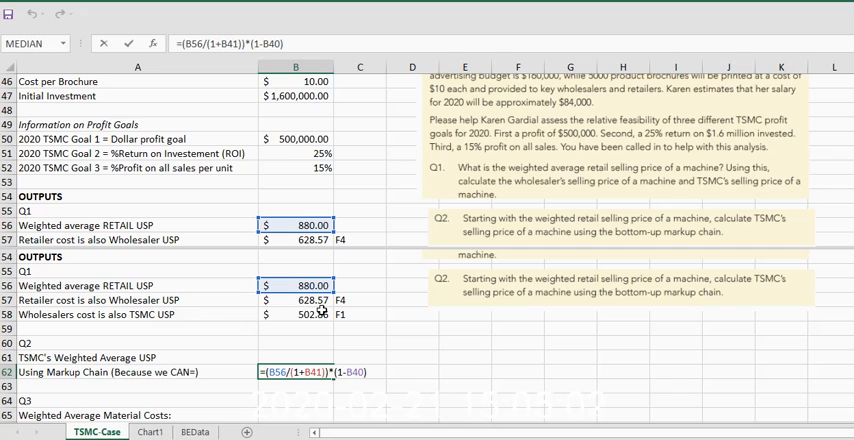
key("Enter")
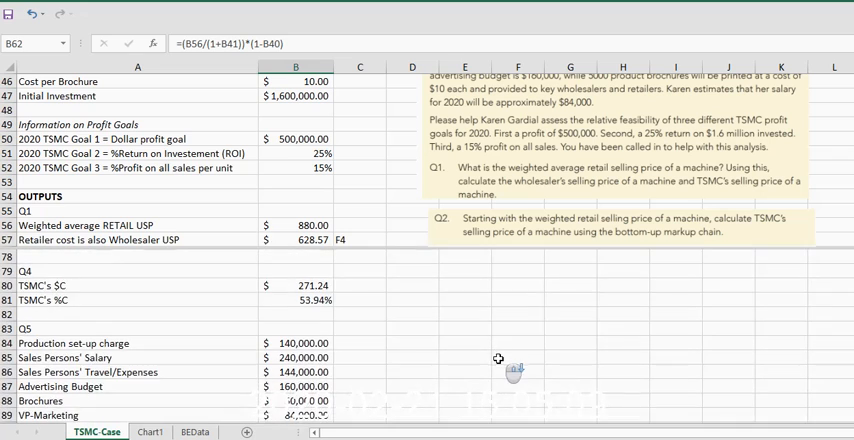
scroll("down", 3)
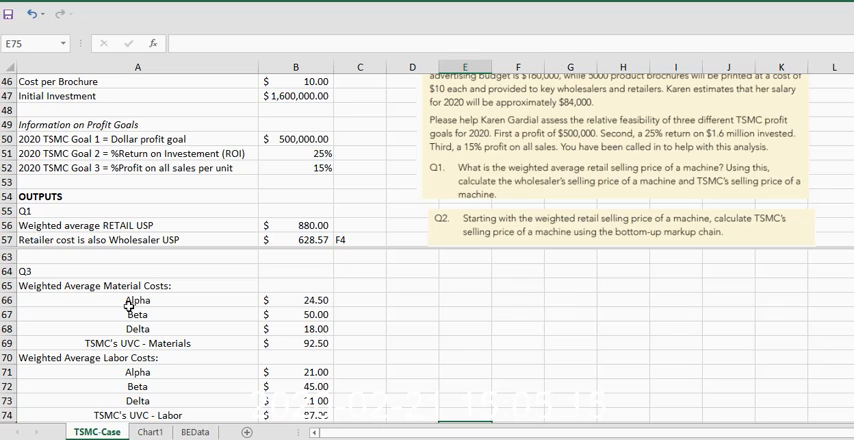
mouse_move(120, 343)
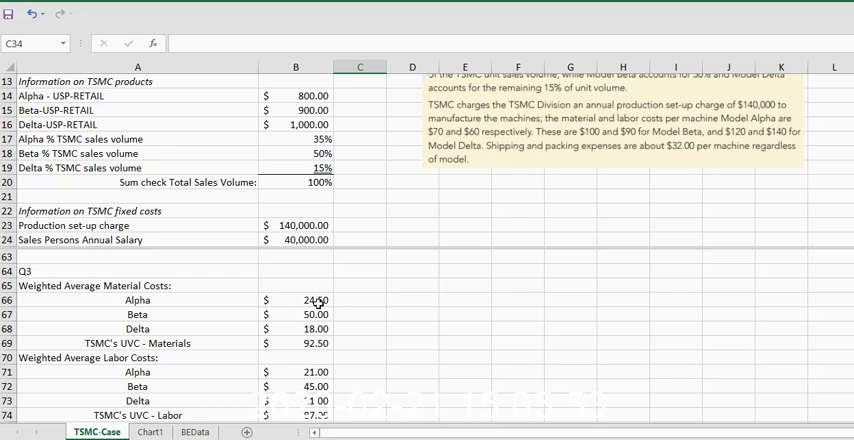
left_click(295, 138)
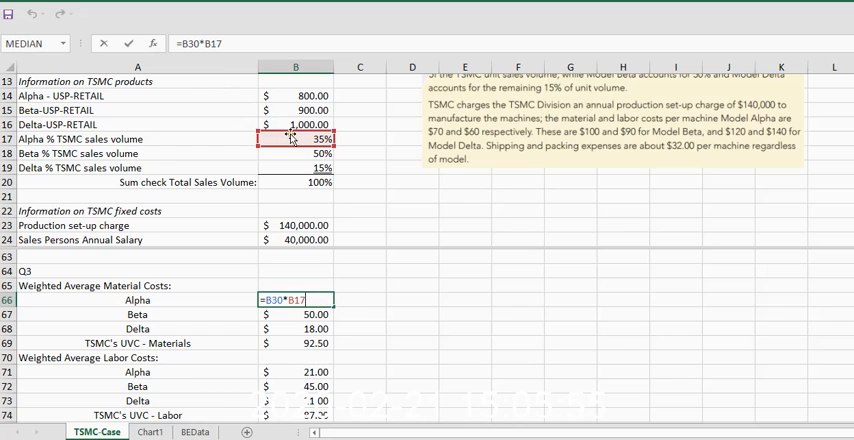
mouse_move(308, 147)
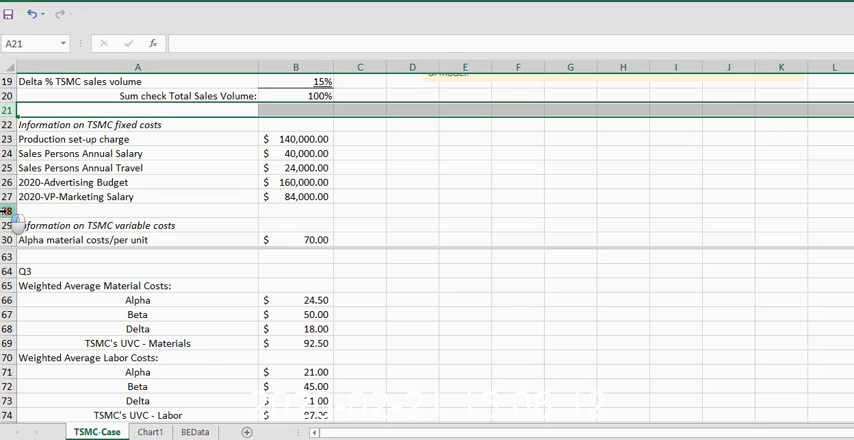
Hide fixed-cost rows 21–28 and enter the Alpha material cost formula =B30*B17.
right_click(8, 211)
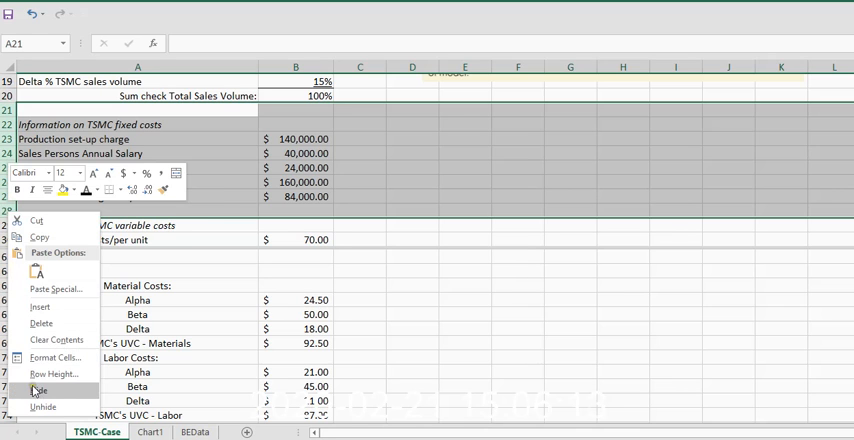
left_click(43, 406)
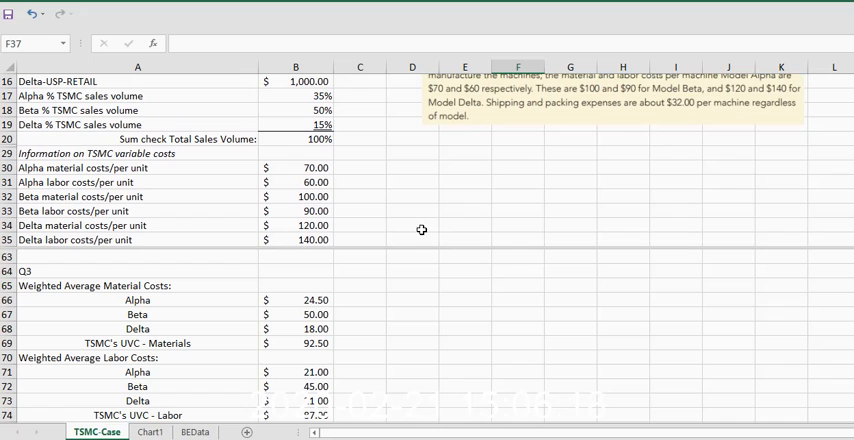
type("=B30*B17")
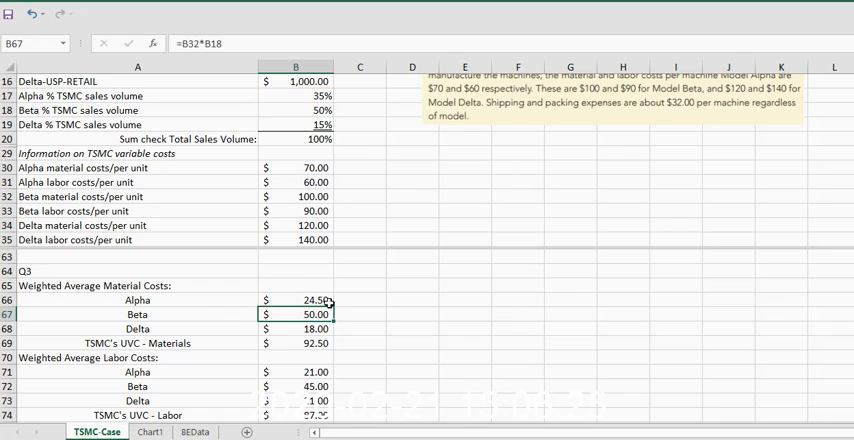
Check the Beta and Delta material formulas and total materials with =SUM(B66:B68).
double_click(296, 314)
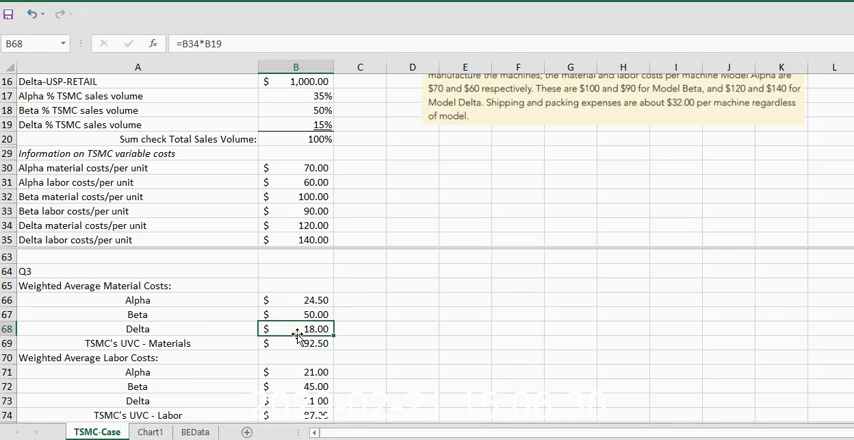
double_click(296, 328)
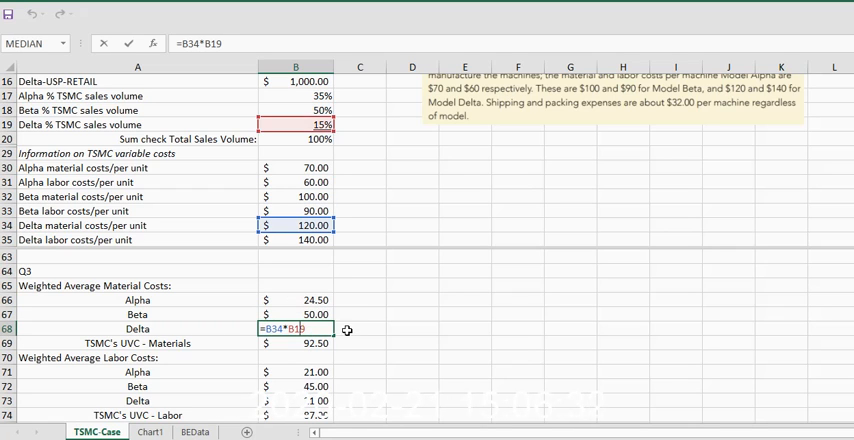
mouse_move(378, 323)
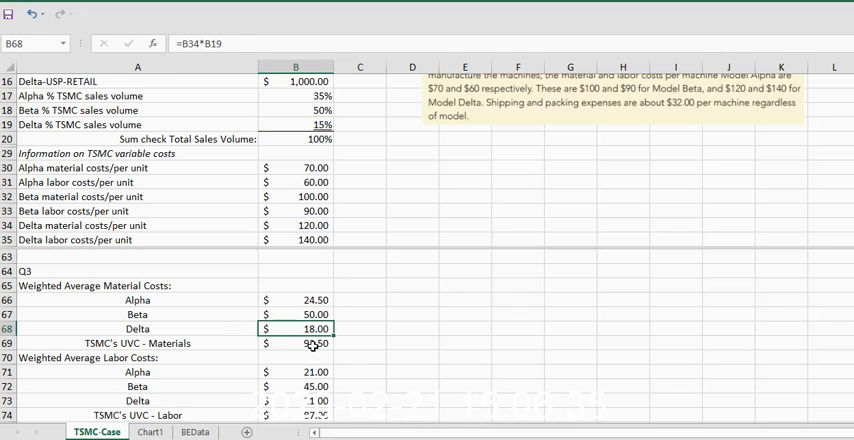
type("=SUM(B66:B68)")
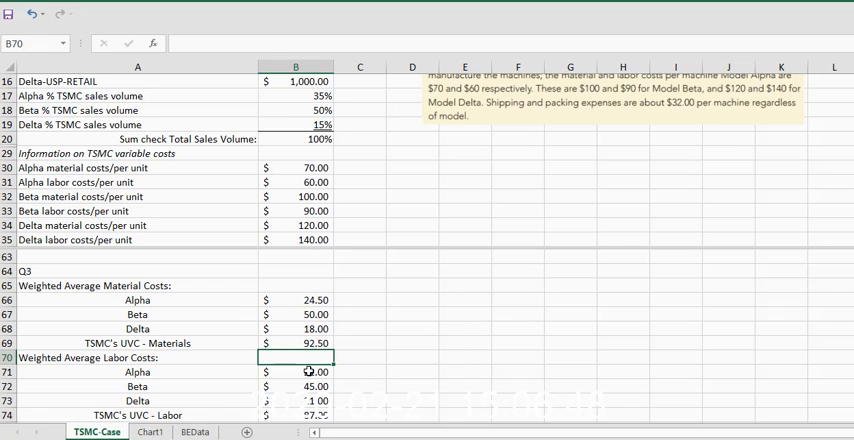
Enter the Alpha weighted labor cost formula =B31*B17 in B71.
type("=B31*B17")
left_click(296, 401)
type("=B35*B19")
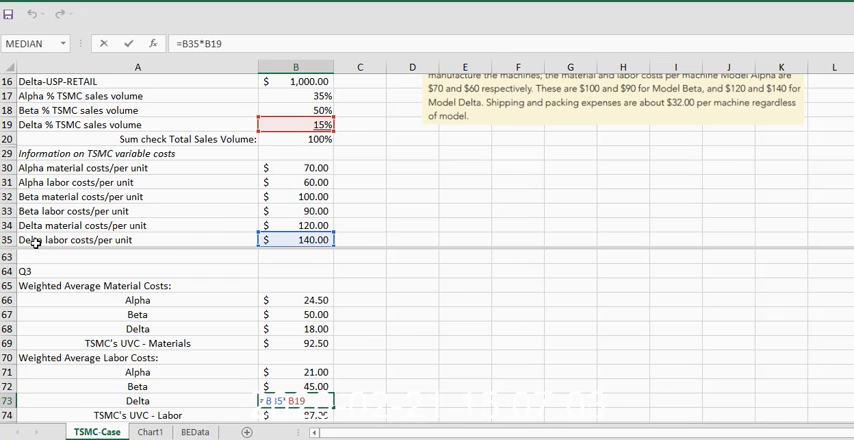
mouse_move(333, 138)
type("=B36")
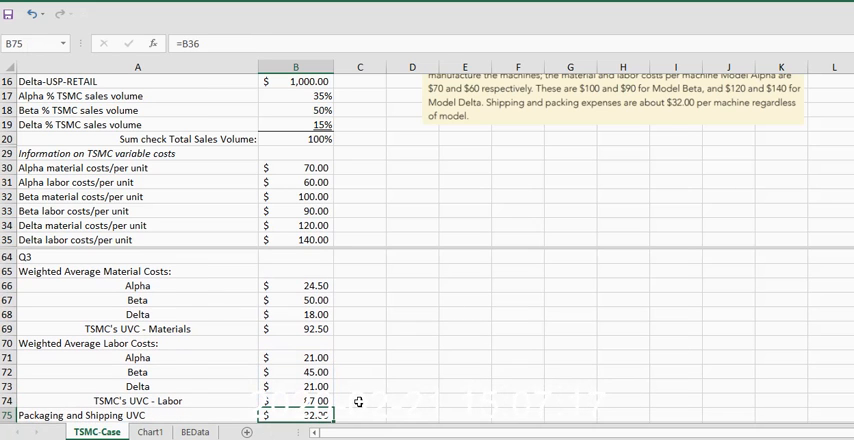
Enter packaging $32.00 (=B36), commission $20.11, and total unit variable cost $231.61.
scroll("down", 3)
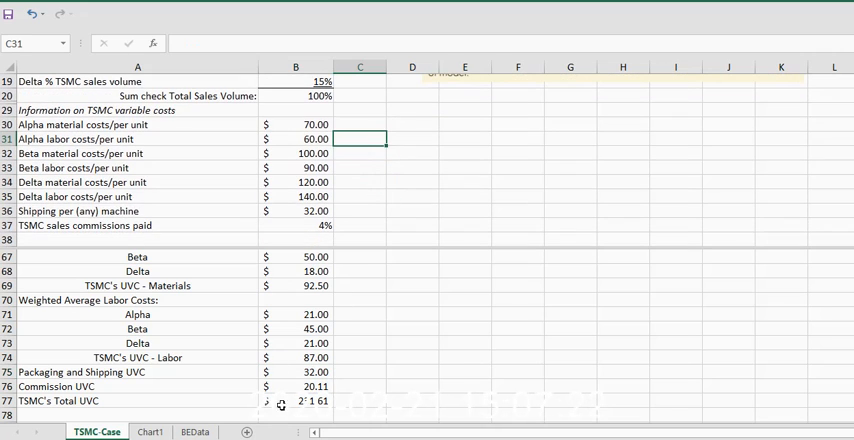
type("=B36")
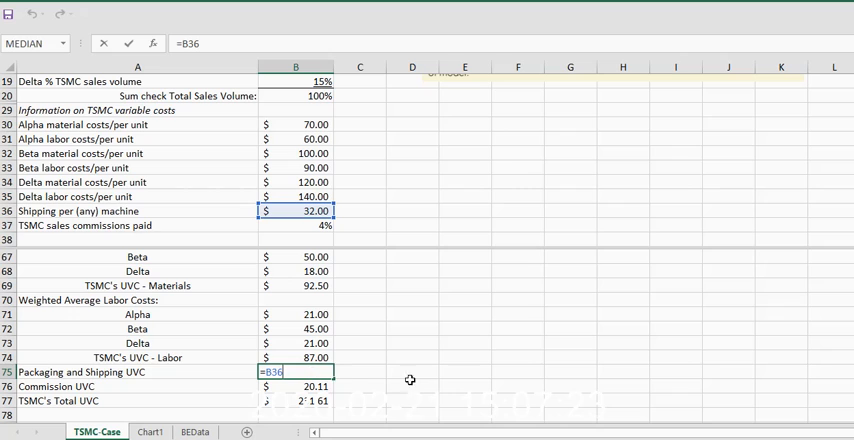
mouse_move(357, 260)
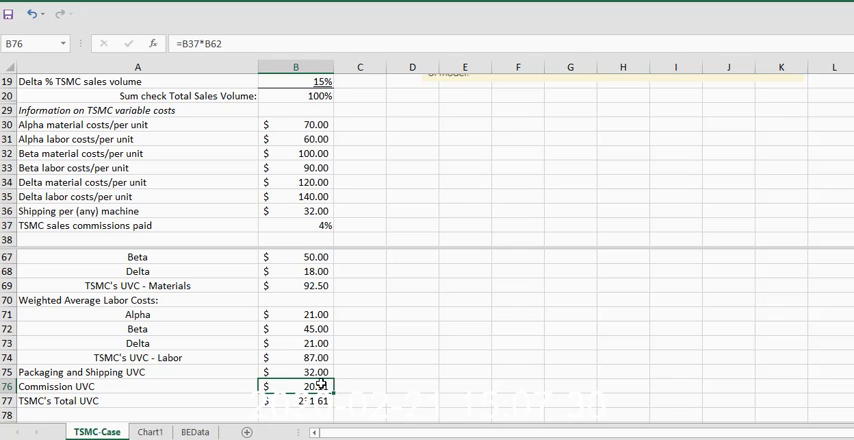
left_click(296, 386)
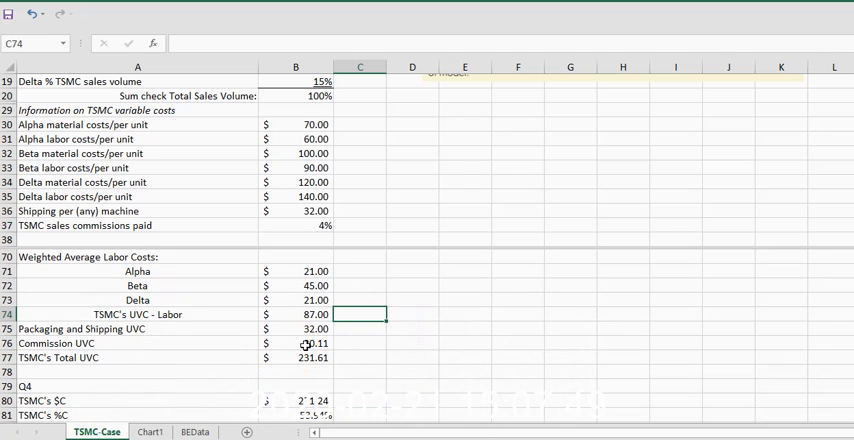
left_click(296, 343)
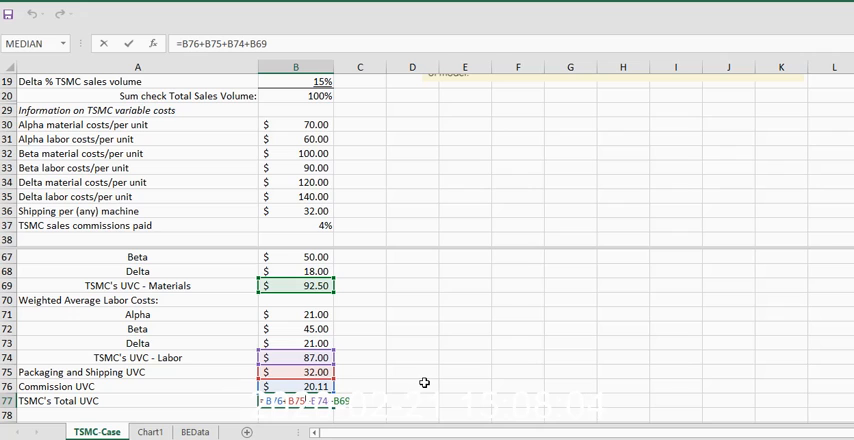
key("enter")
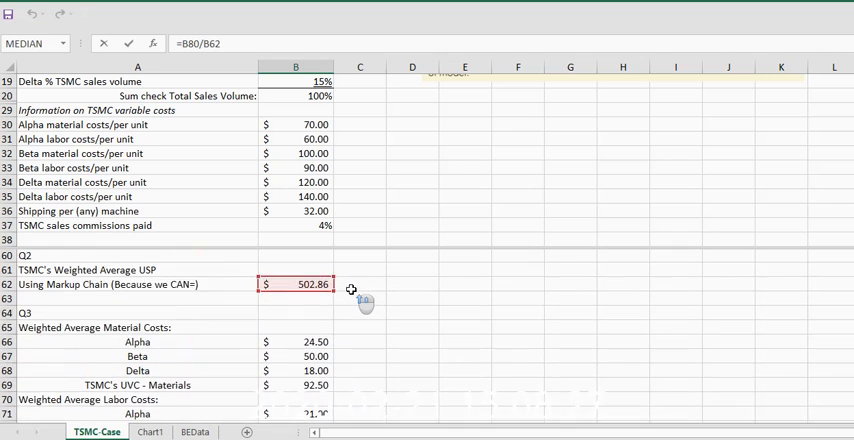
Put =B80/B62 in B81 to show the 53.94% Q4 percentage.
scroll("down", 3)
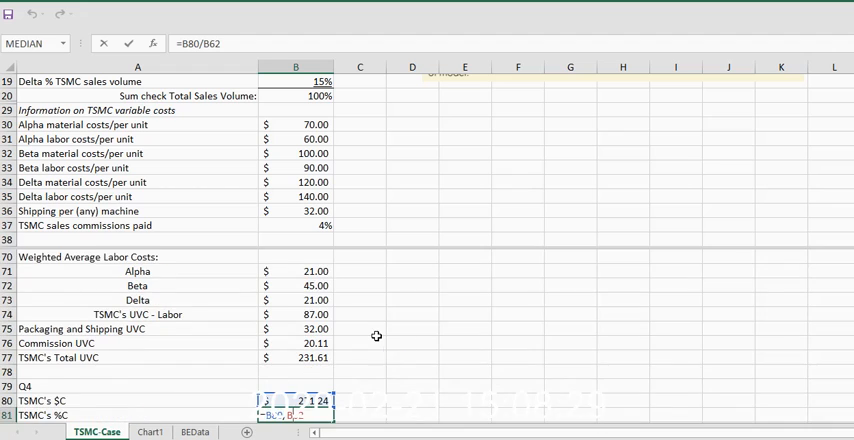
scroll("down", 3)
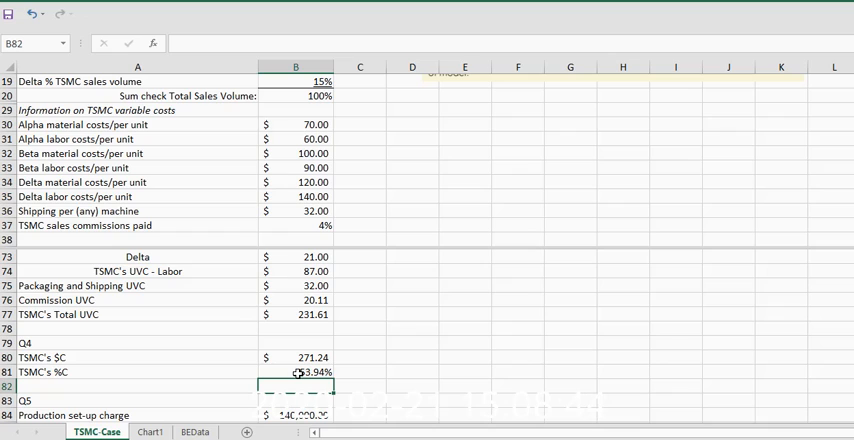
left_click(296, 371)
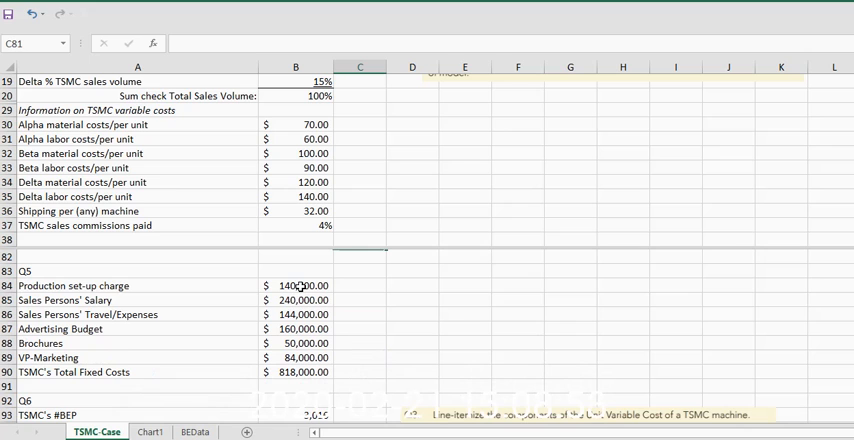
left_click(359, 182)
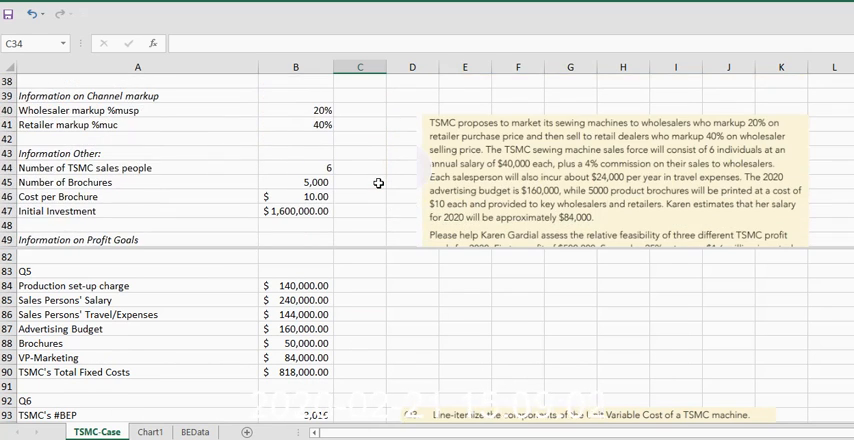
scroll("down", 3)
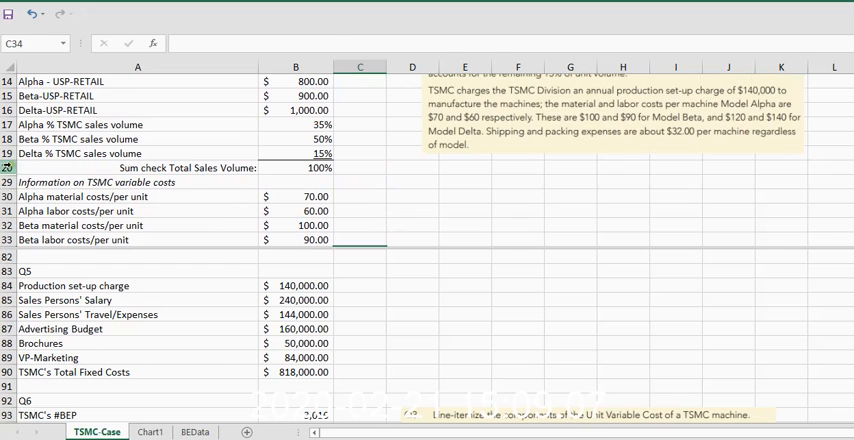
left_click(137, 167)
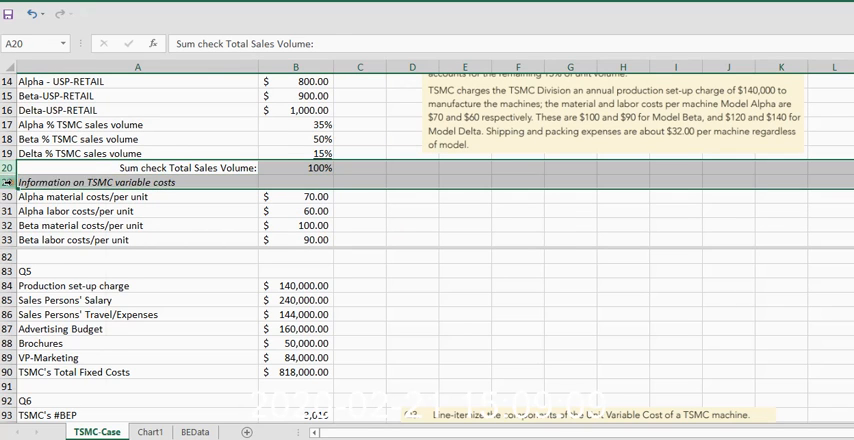
right_click(15, 181)
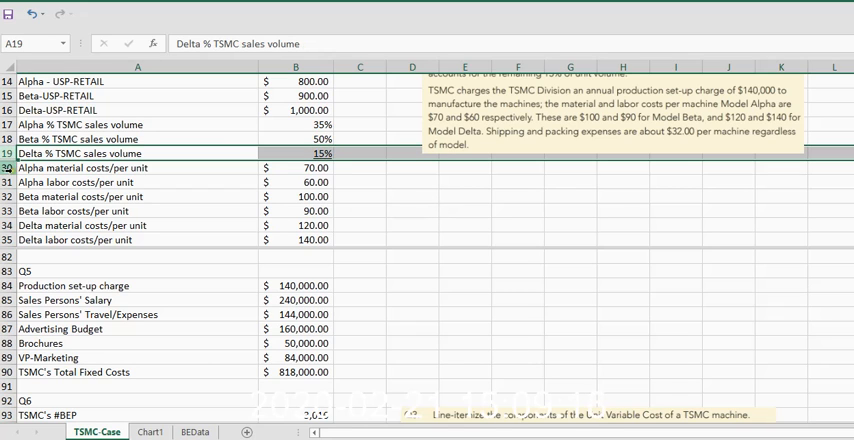
right_click(30, 167)
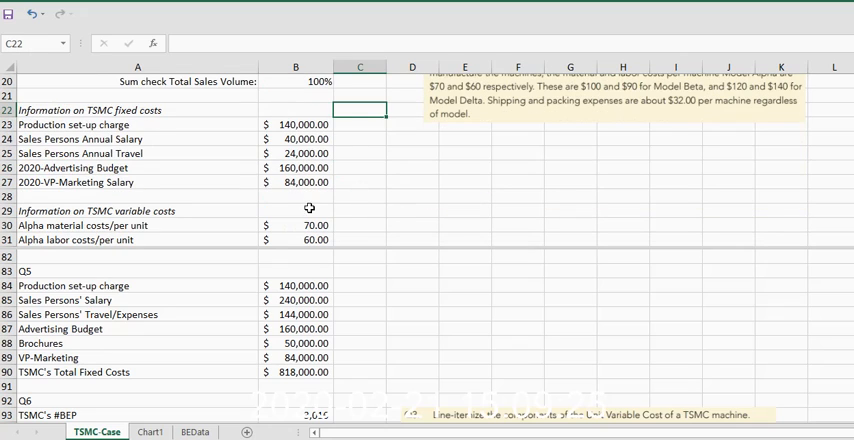
mouse_move(371, 340)
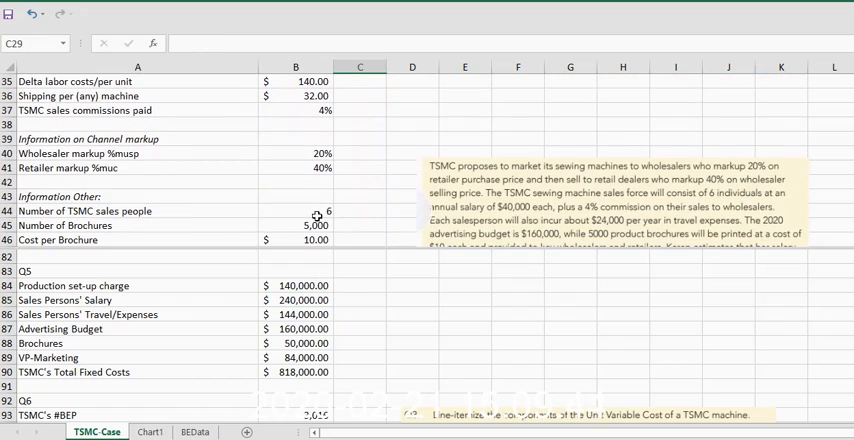
left_click(296, 300)
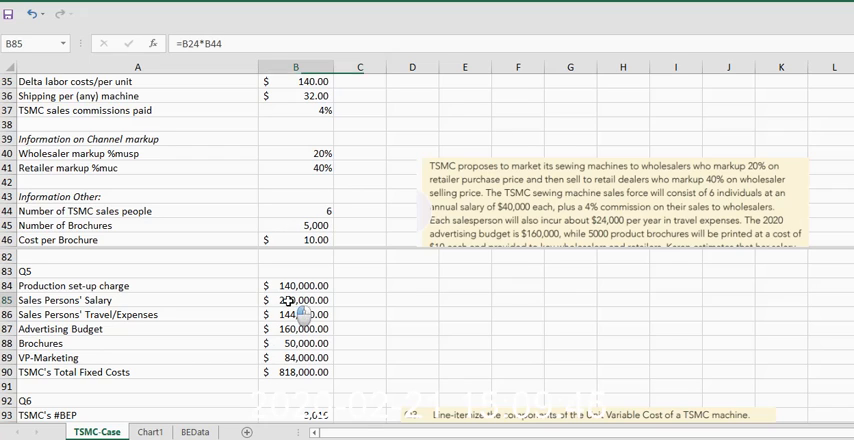
double_click(296, 300)
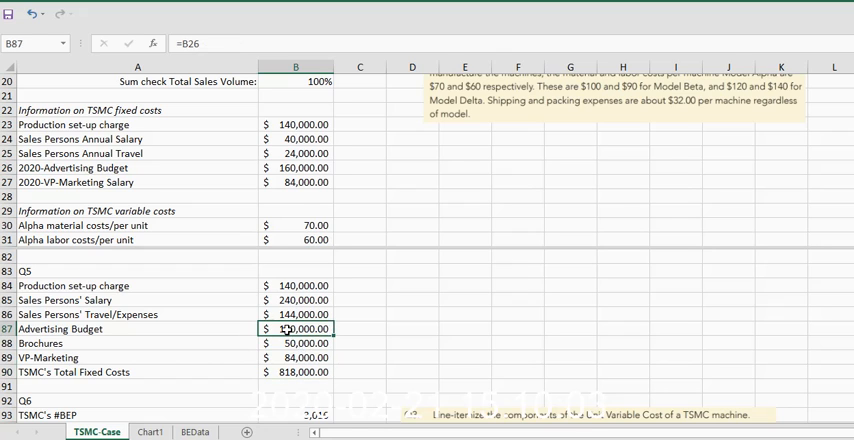
left_click(296, 343)
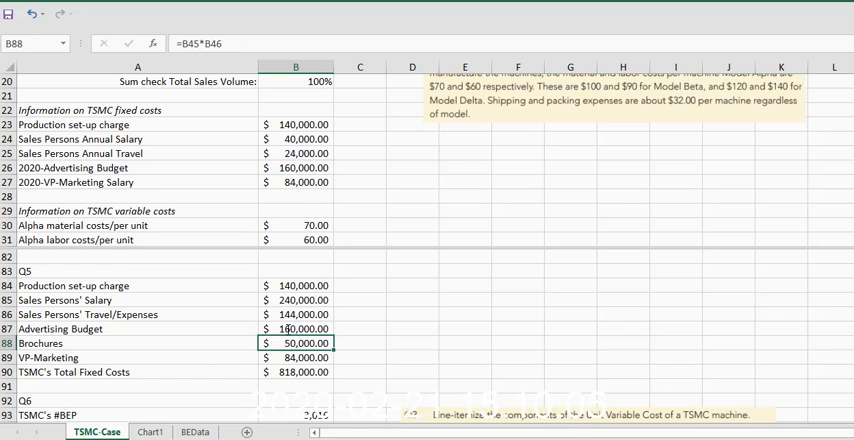
left_click(359, 182)
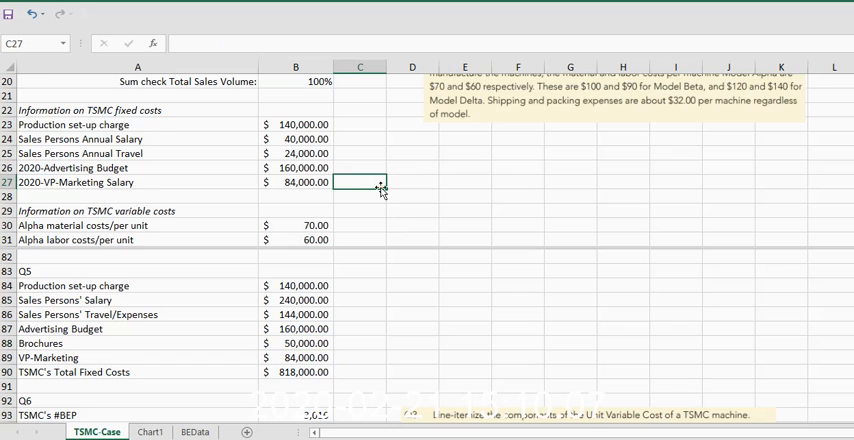
scroll("down", 3)
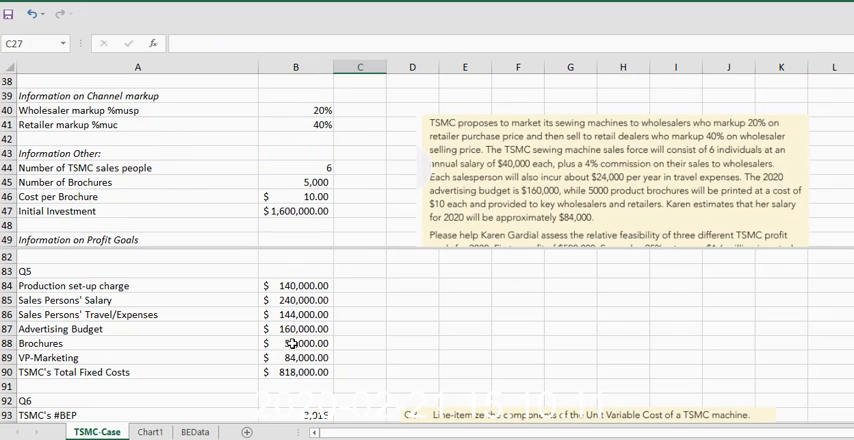
type("=B45*B46")
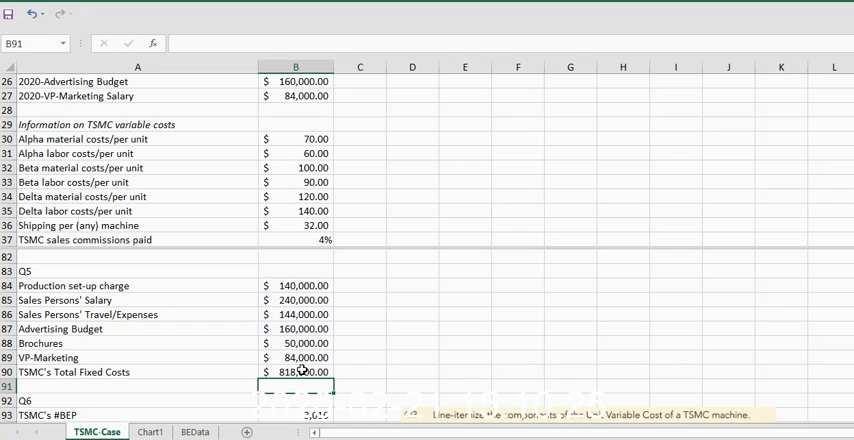
mouse_move(357, 368)
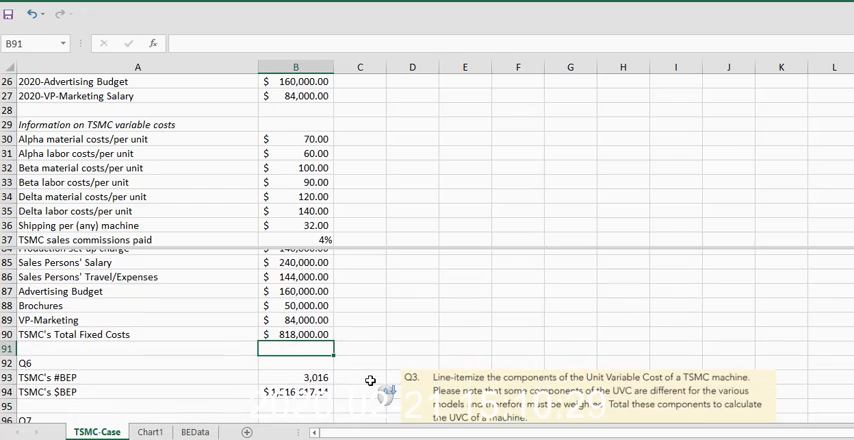
scroll("down", 3)
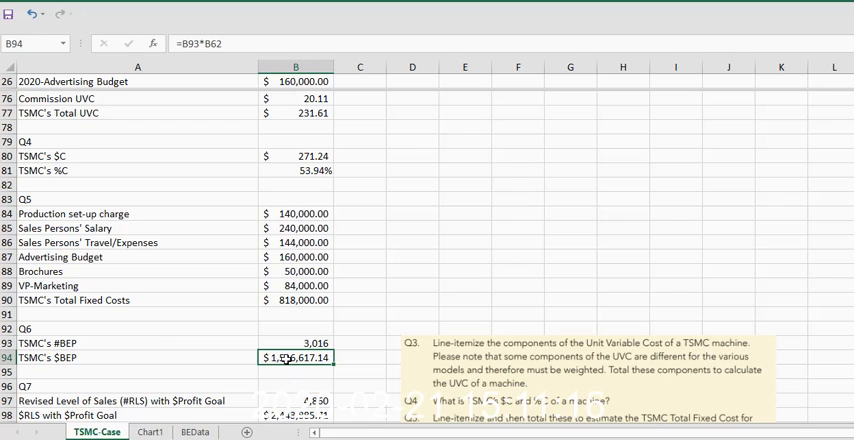
double_click(295, 357)
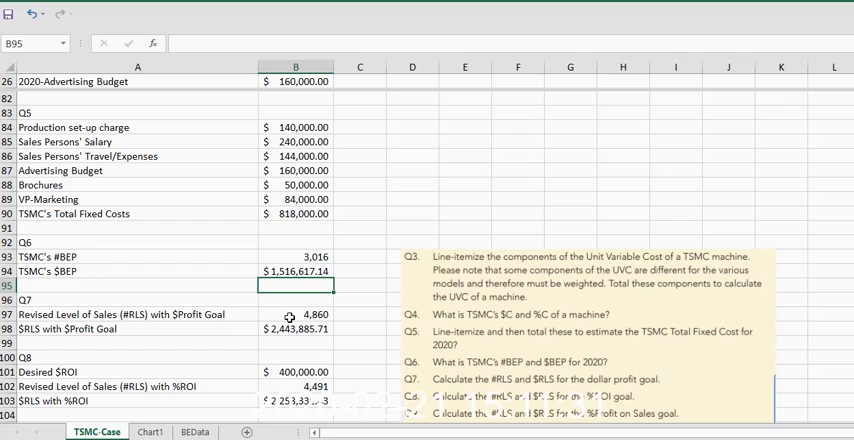
mouse_move(404, 167)
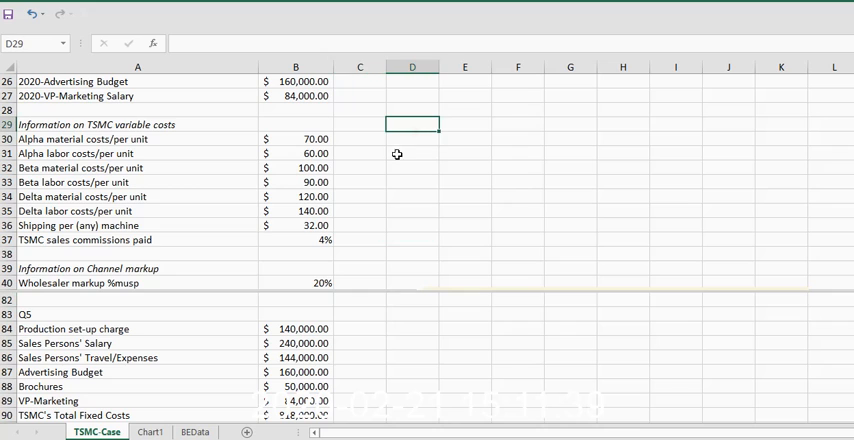
scroll("down", 3)
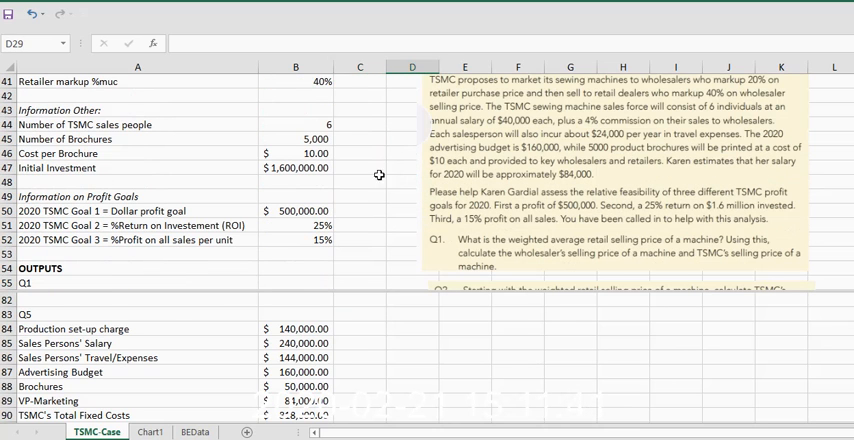
scroll("down", 3)
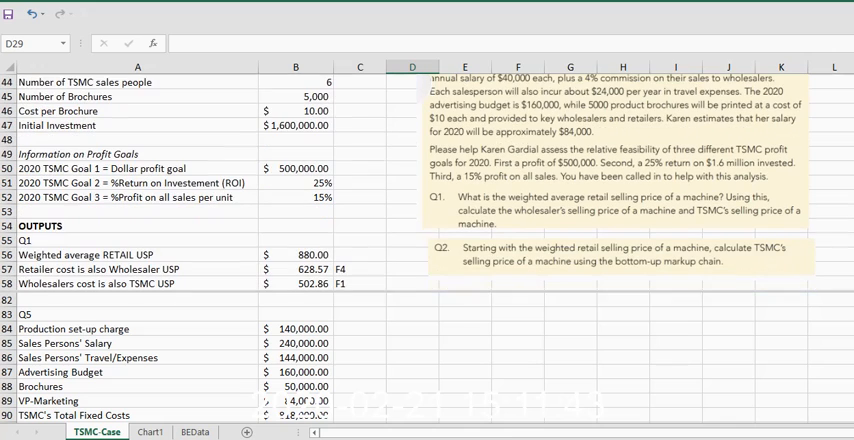
left_click(295, 167)
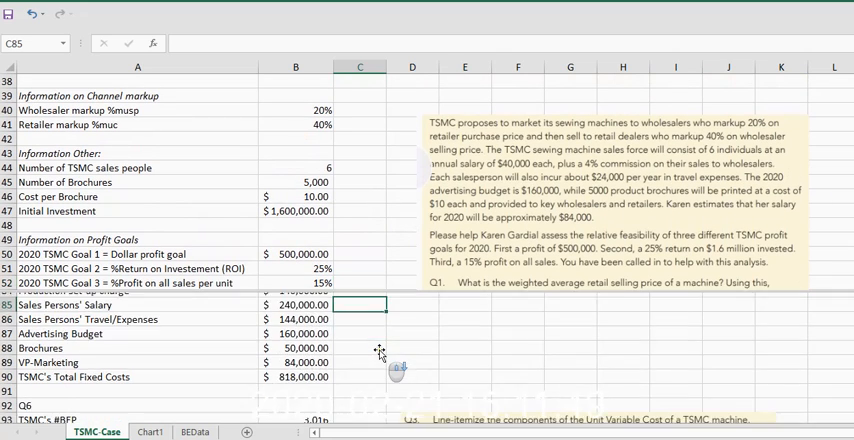
scroll("down", 3)
type("=ROUNDUP(((B90+B50)/B80),0)")
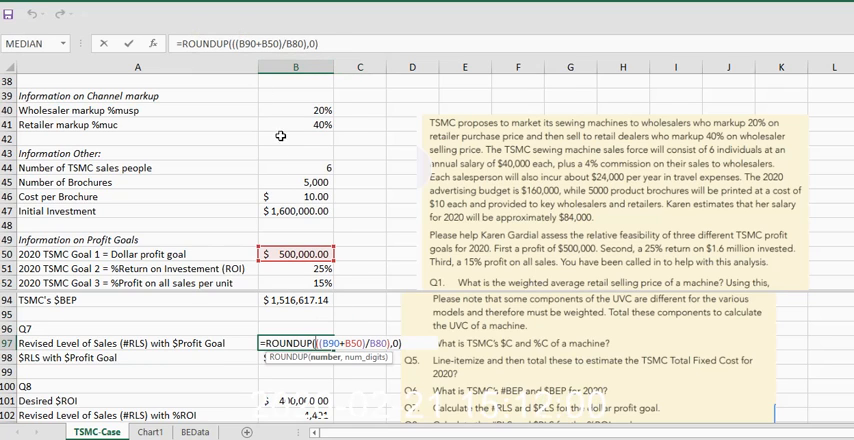
left_click(137, 66)
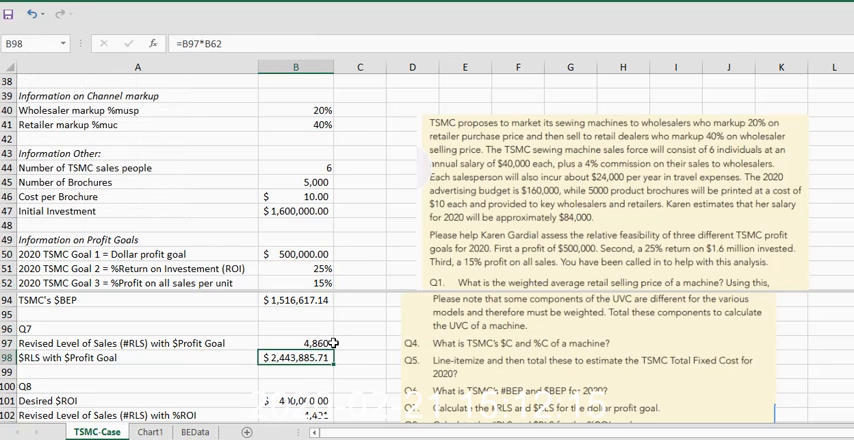
mouse_move(358, 288)
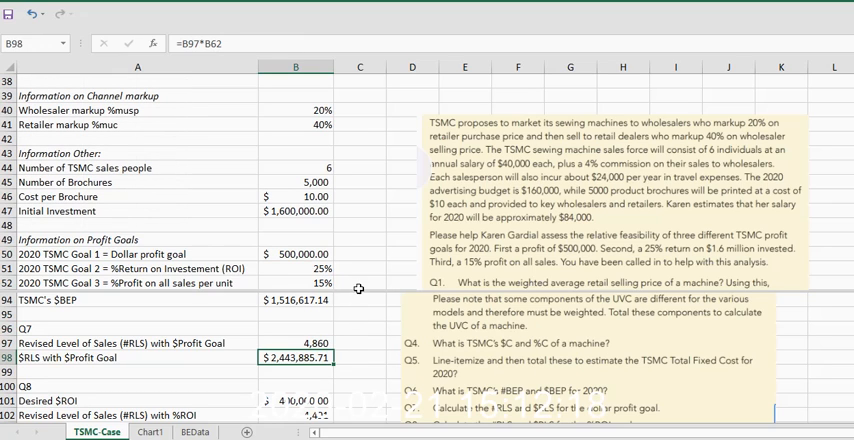
left_click(358, 283)
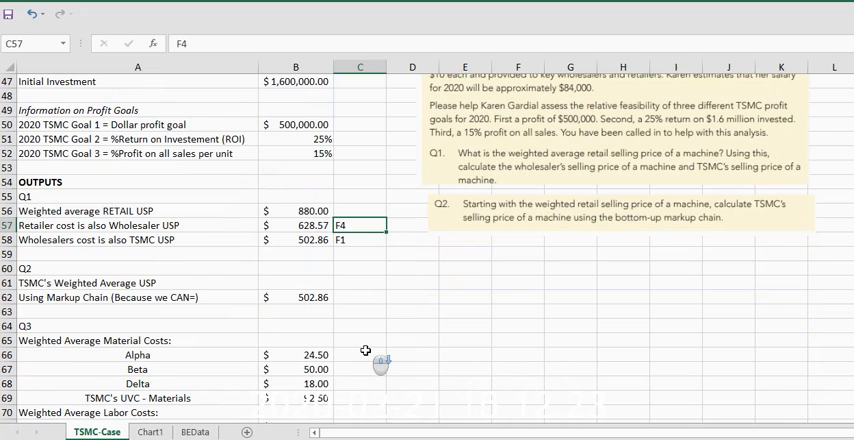
scroll("down", 3)
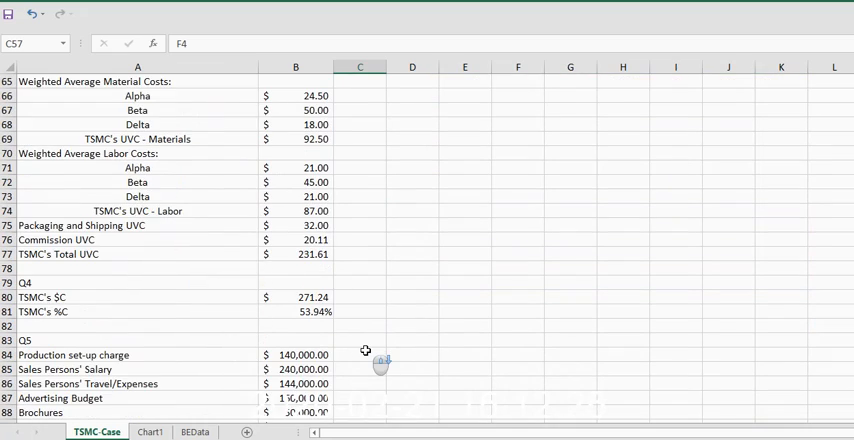
scroll("down", 3)
type("=ROUNDUP(((B90+B50)/B80),0)")
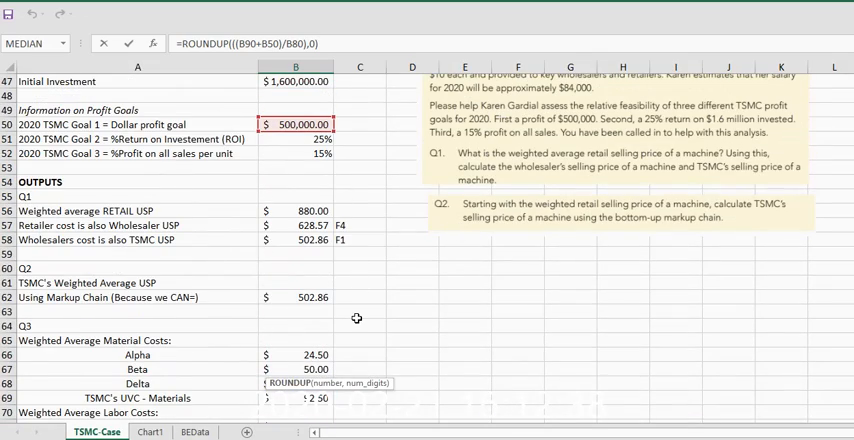
scroll("down", 3)
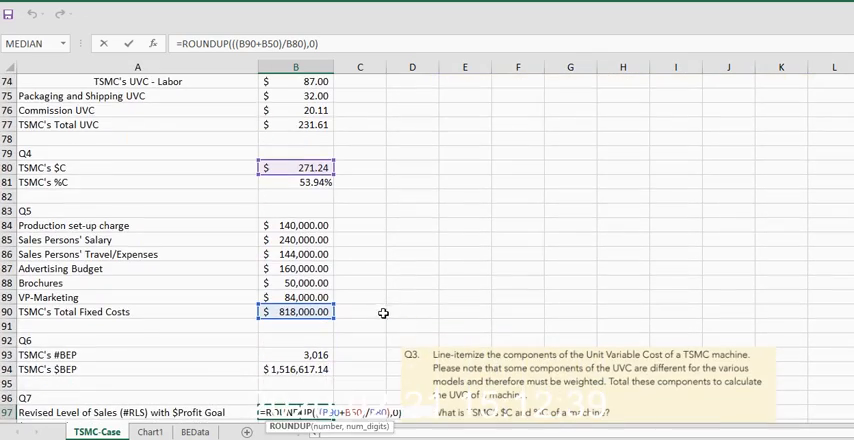
scroll("down", 3)
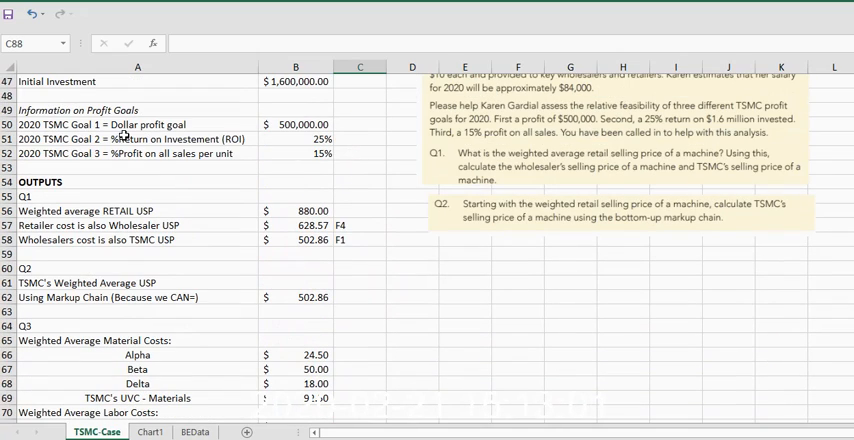
left_click(296, 139)
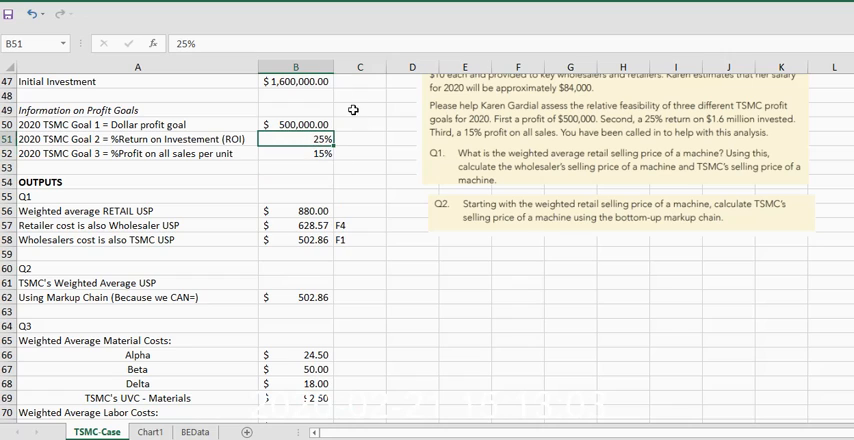
mouse_move(356, 120)
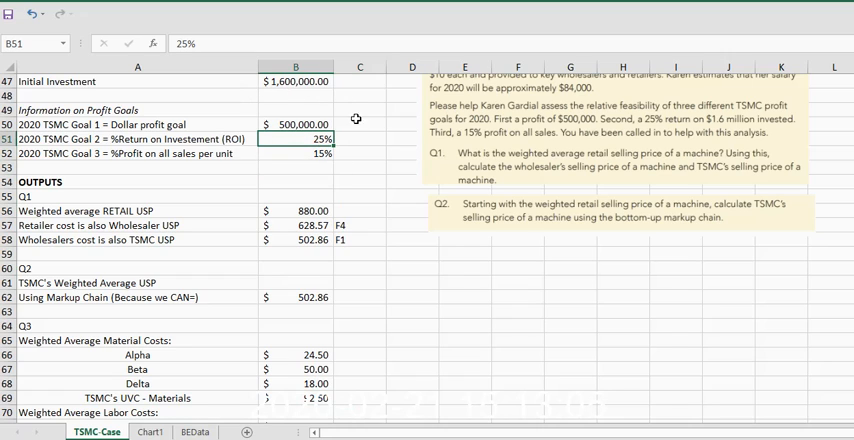
scroll("down", 3)
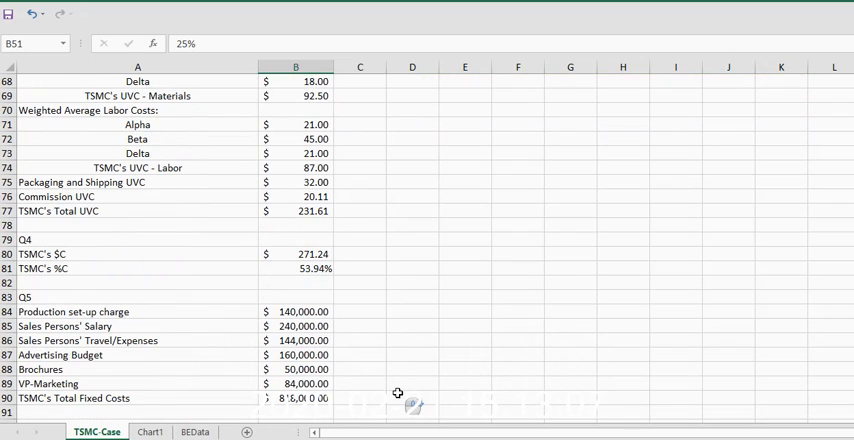
scroll("down", 3)
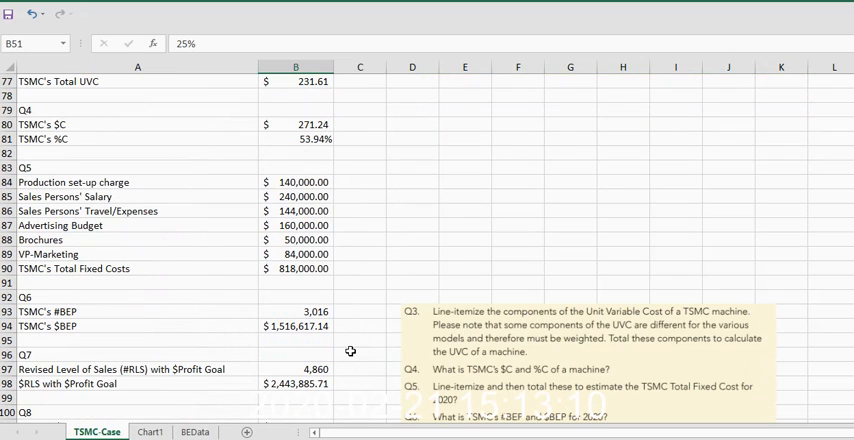
left_click(295, 369)
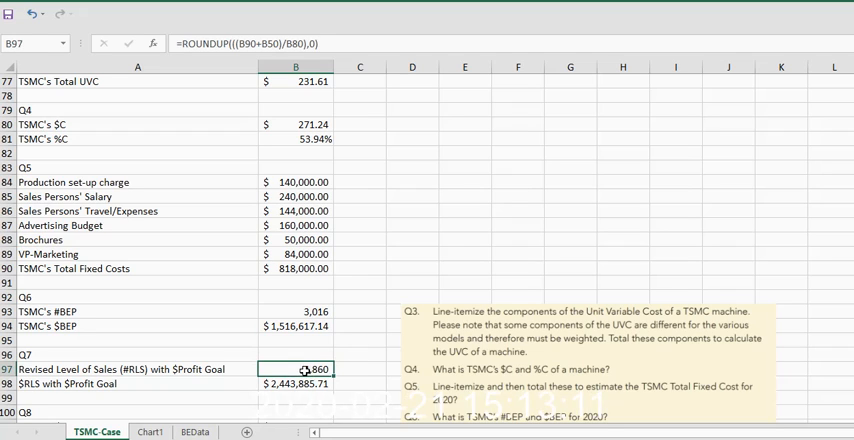
double_click(295, 369)
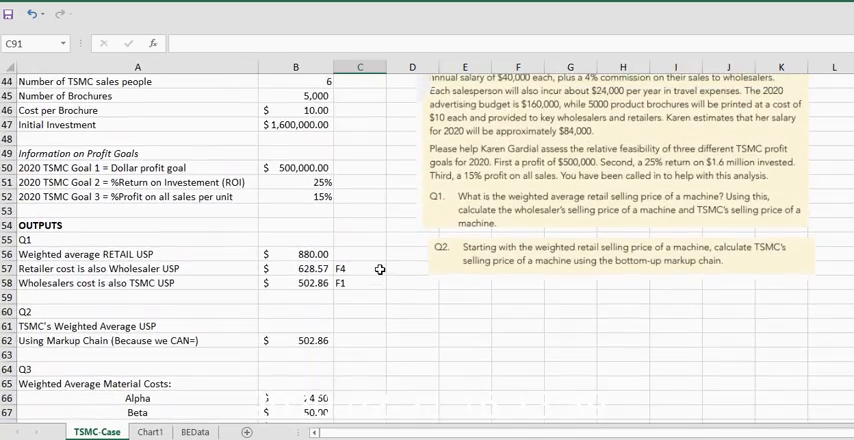
scroll("down", 3)
type("=B47*B51")
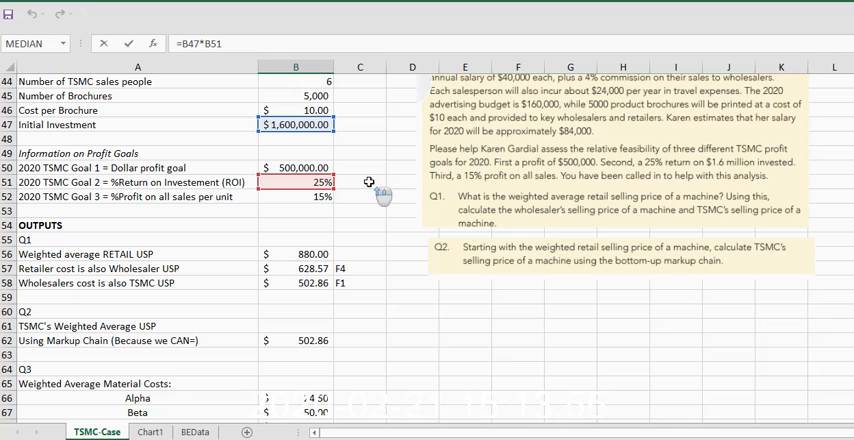
mouse_move(345, 225)
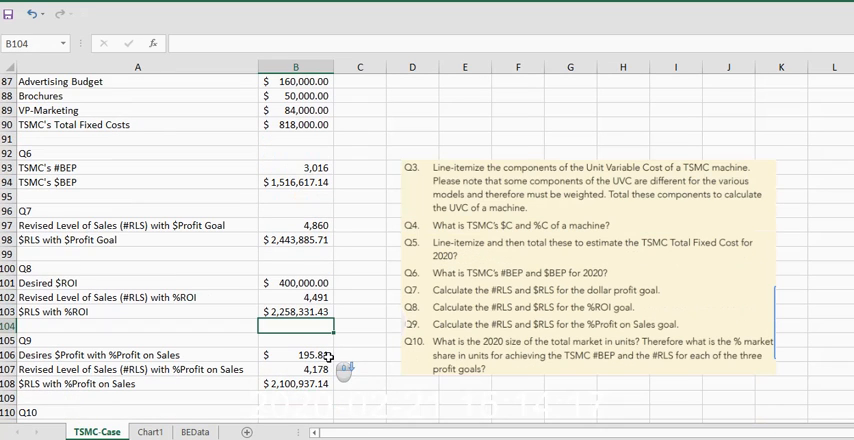
left_click(296, 355)
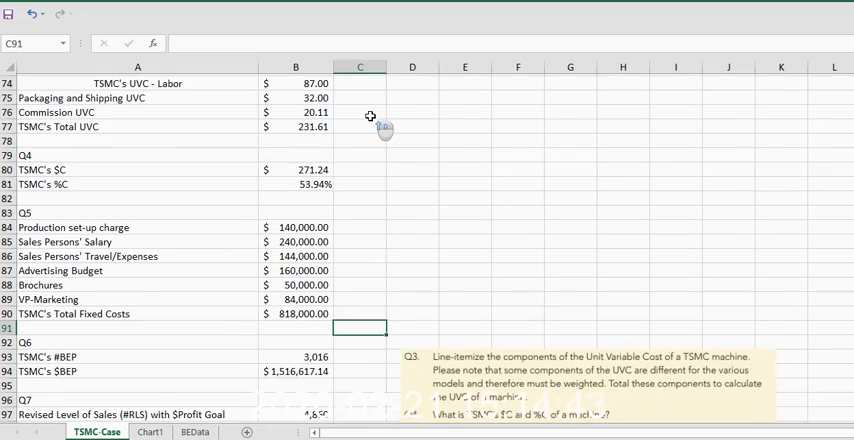
scroll("down", 3)
type("=")
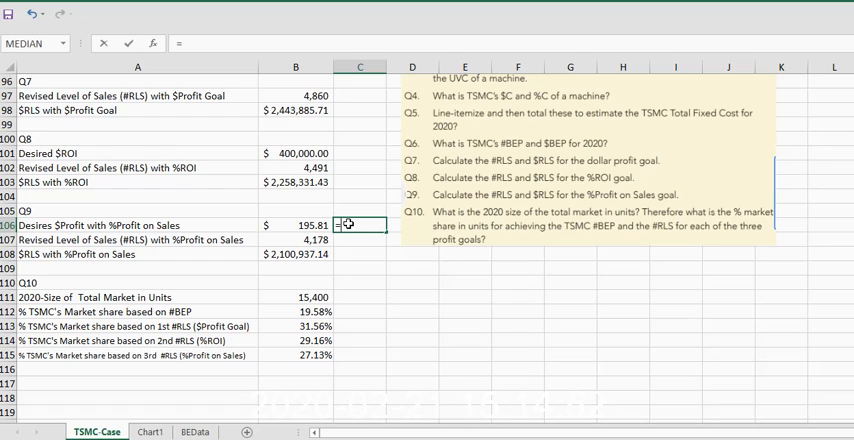
mouse_move(363, 135)
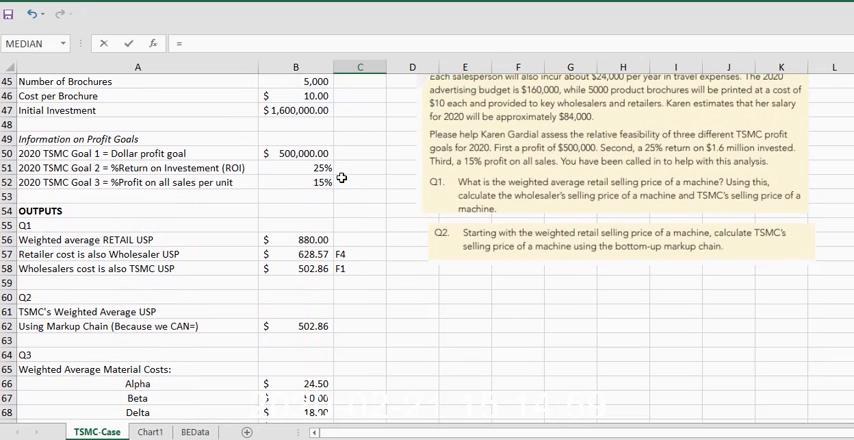
Enter =B52*B62 in C106, giving a $75.43 profit per unit.
left_click(295, 182)
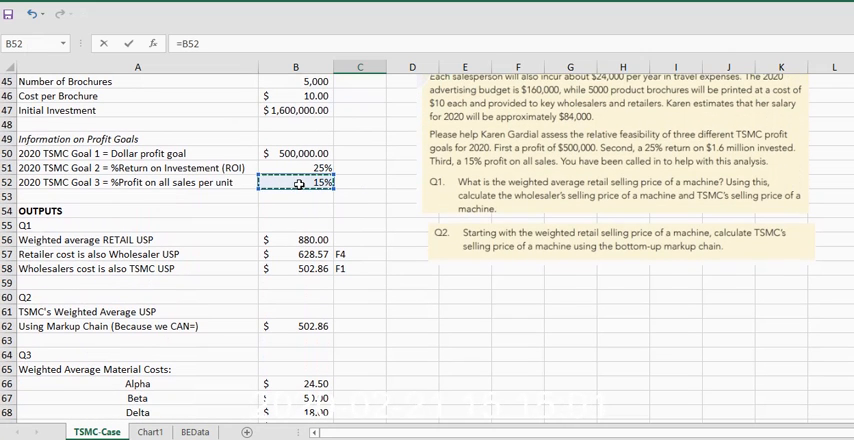
type("*")
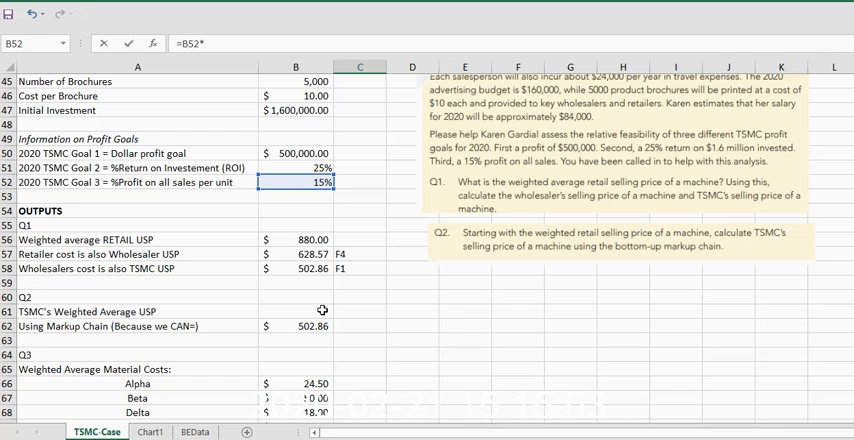
left_click(296, 326)
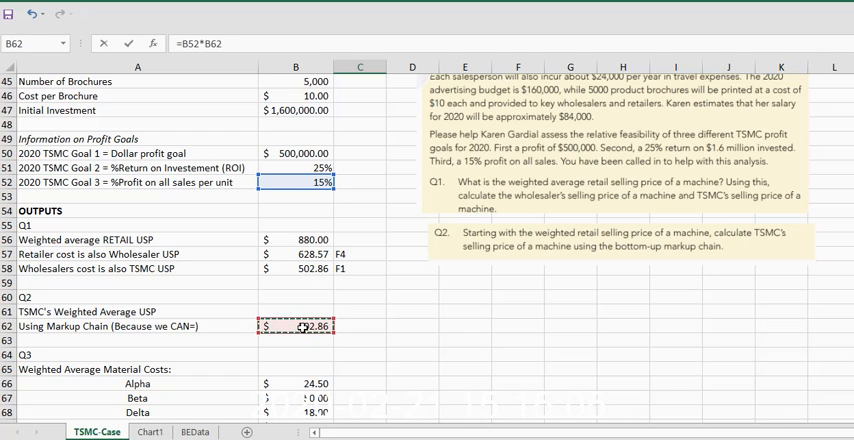
scroll("down", 3)
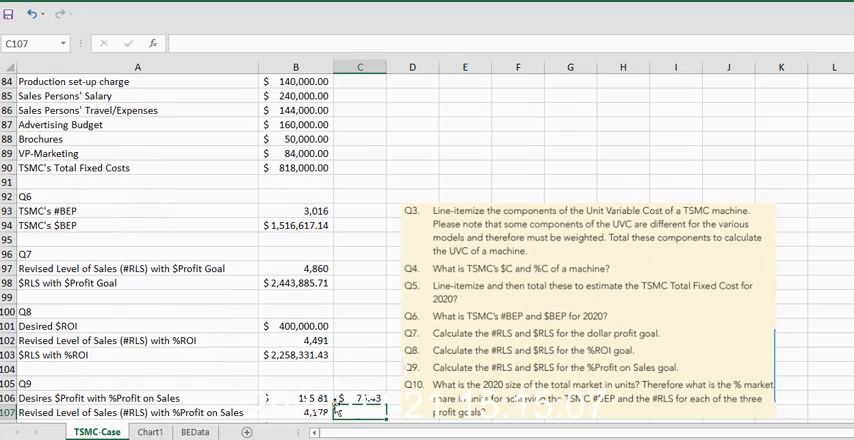
Compare B106's =B80-(B52*B62) with the C106 check, then delete C106.
left_click(359, 398)
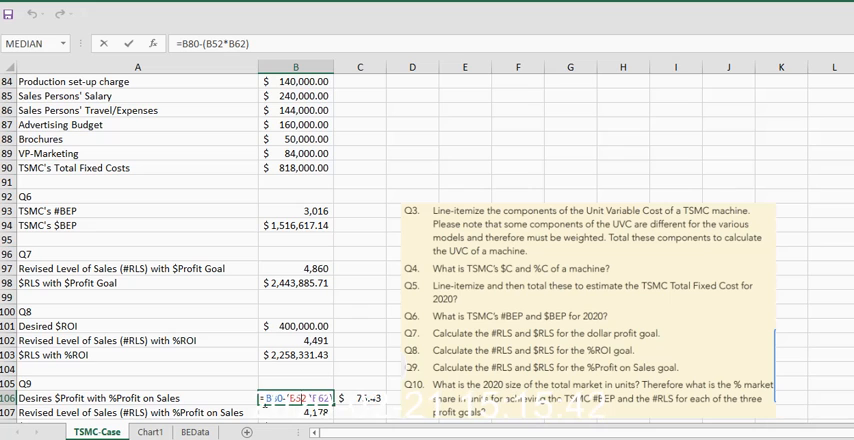
mouse_move(347, 304)
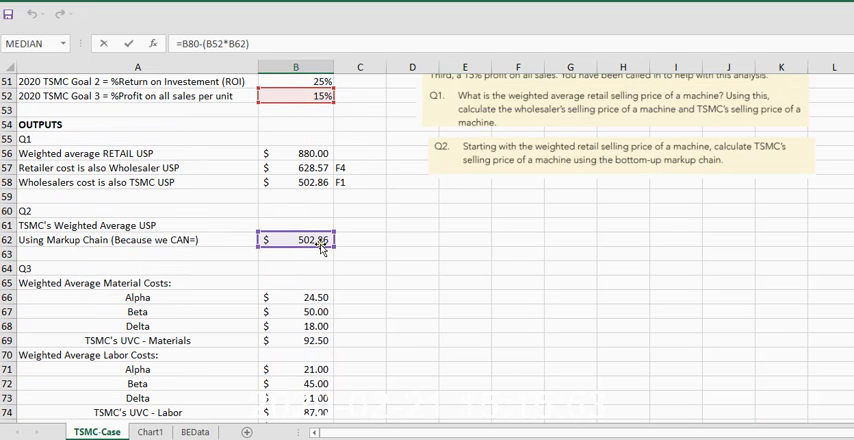
scroll("down", 3)
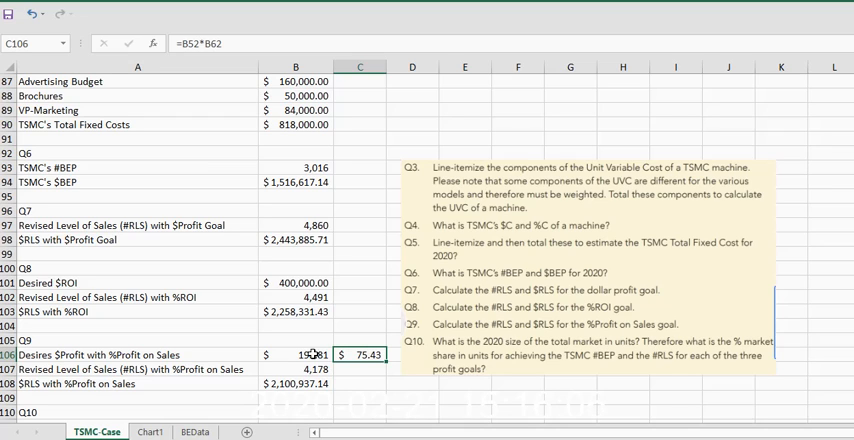
left_click(295, 354)
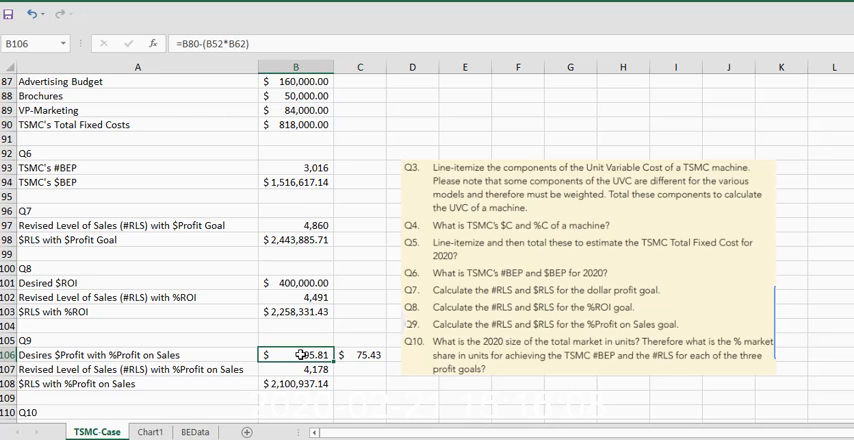
left_click(359, 354)
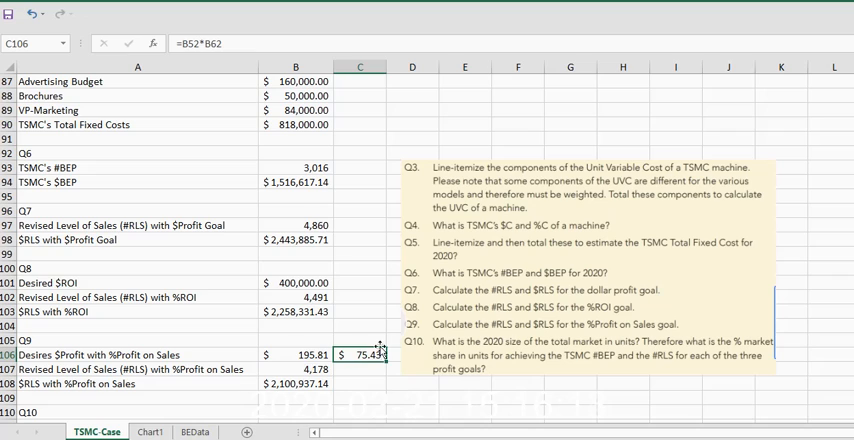
key("Delete")
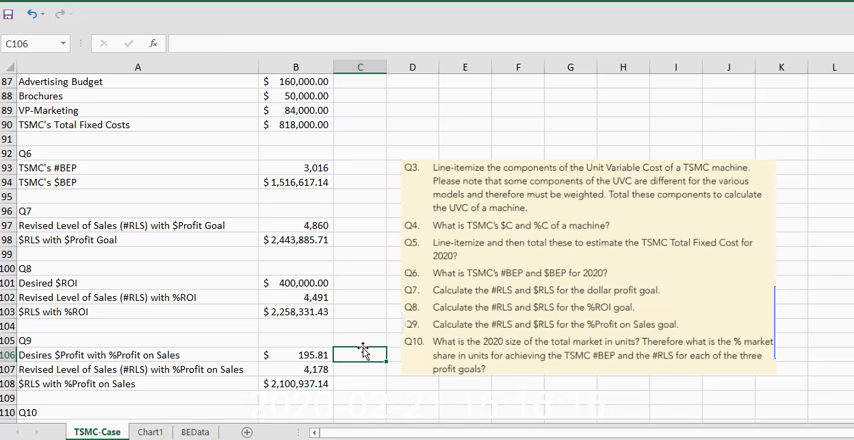
Change the B108 formula to =B107*B62, keeping $RLS at $2,100,937.14.
left_click(295, 355)
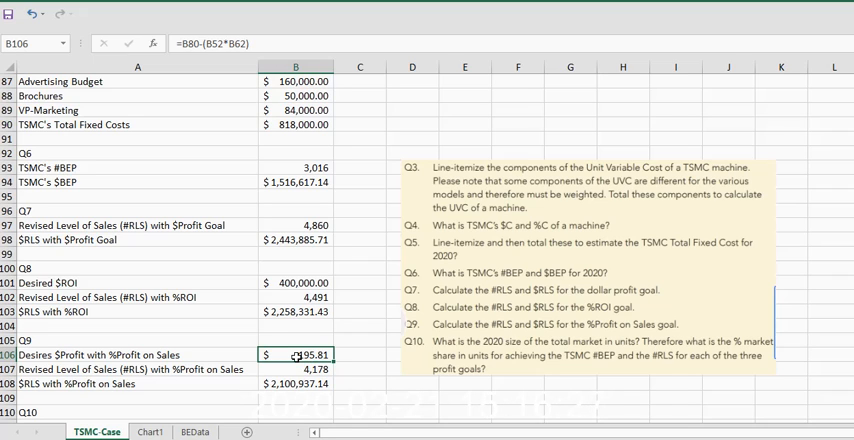
left_click(296, 369)
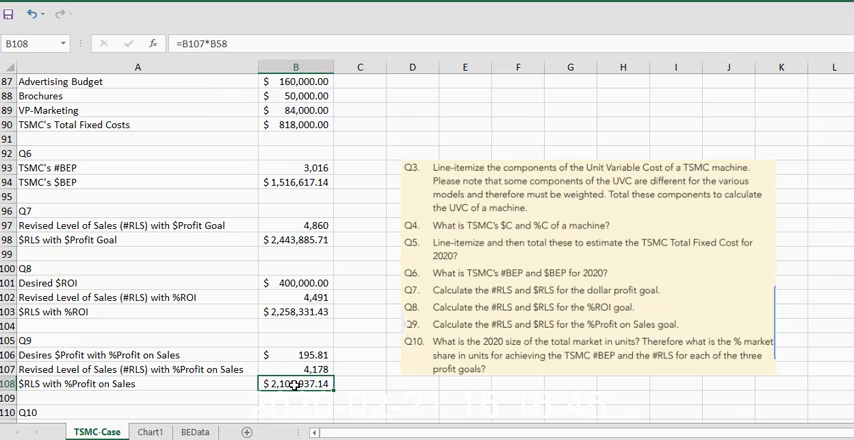
double_click(296, 383)
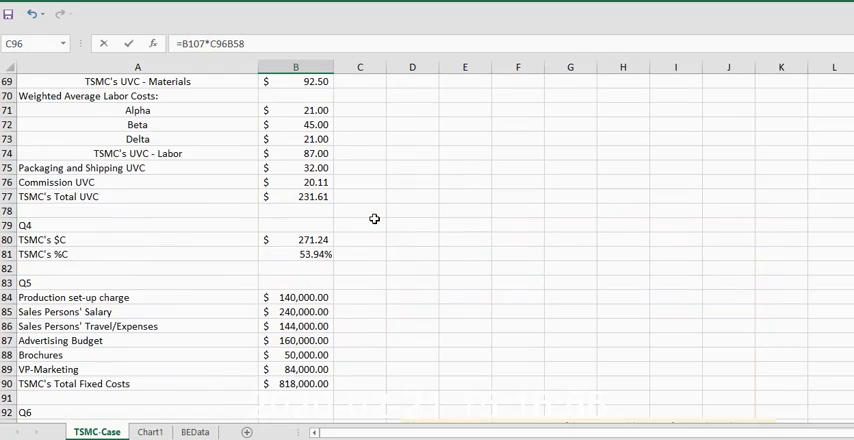
scroll("up", 3)
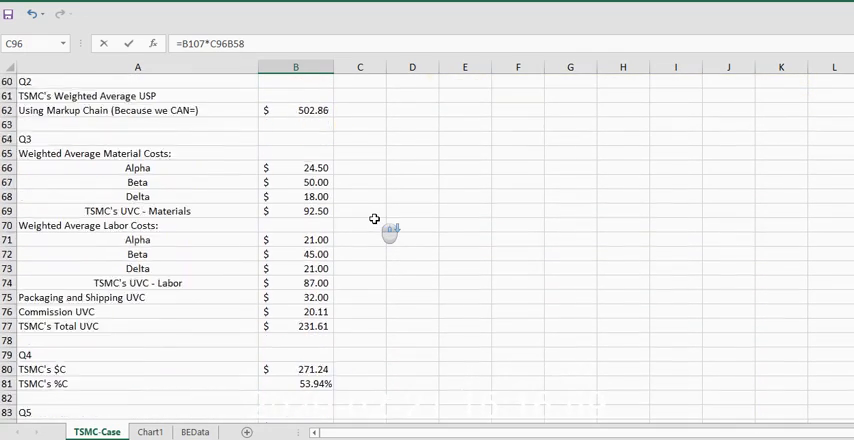
scroll("down", 3)
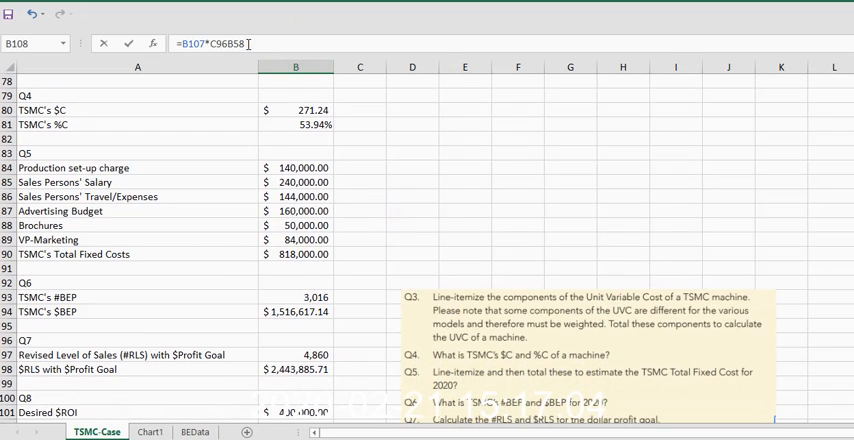
key("backspace")
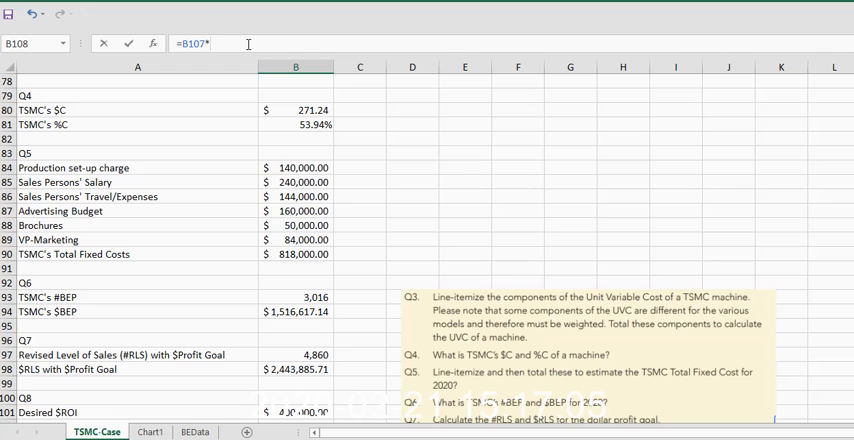
type("B62")
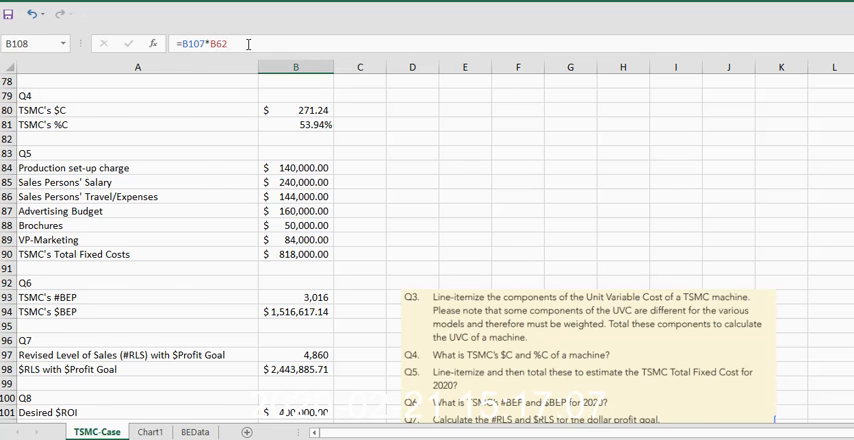
scroll("down", 3)
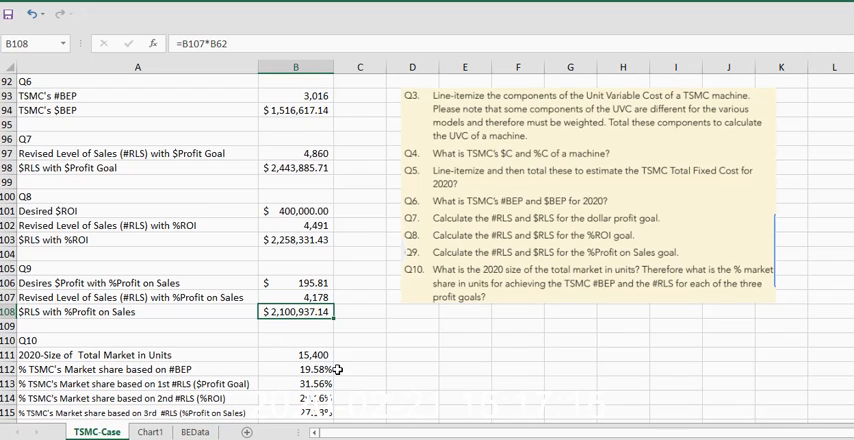
scroll("down", 3)
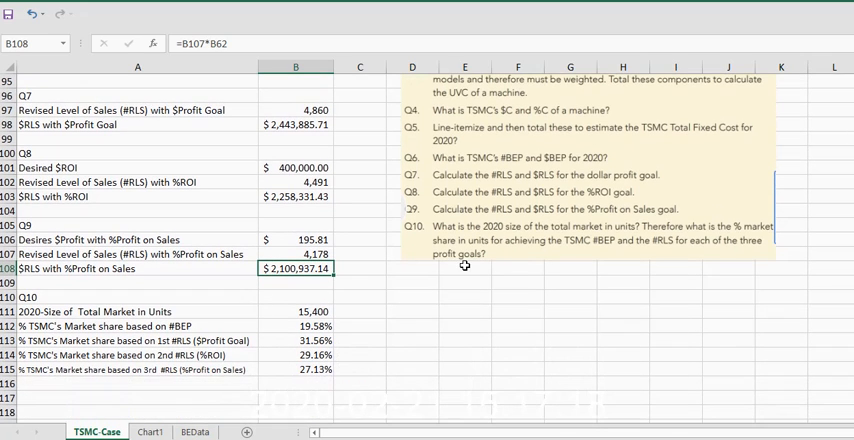
left_click(296, 311)
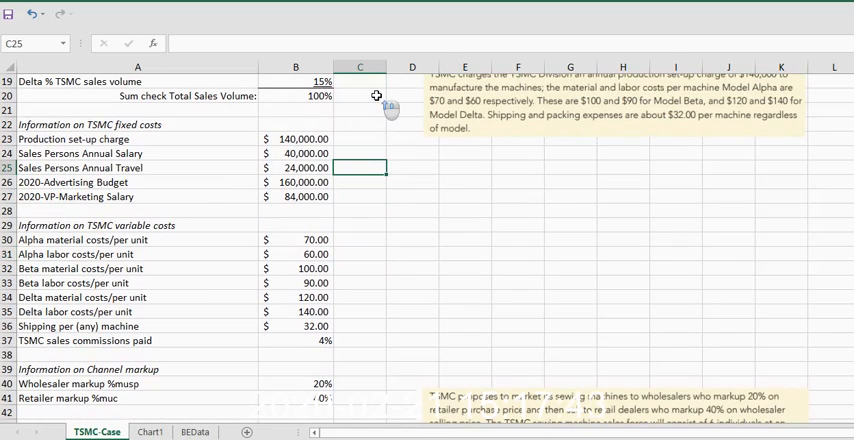
left_click(359, 81)
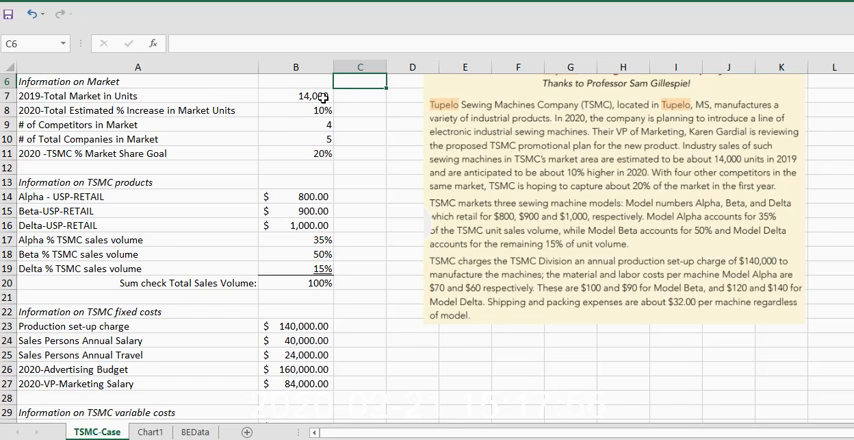
mouse_move(345, 148)
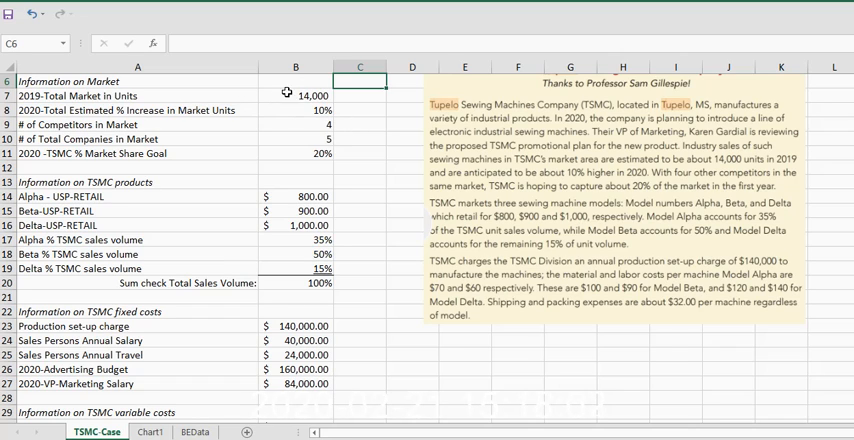
left_click(295, 110)
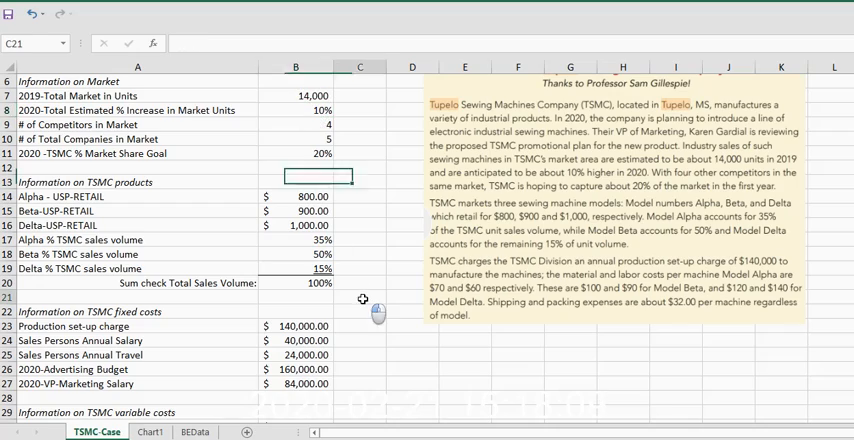
scroll("down", 3)
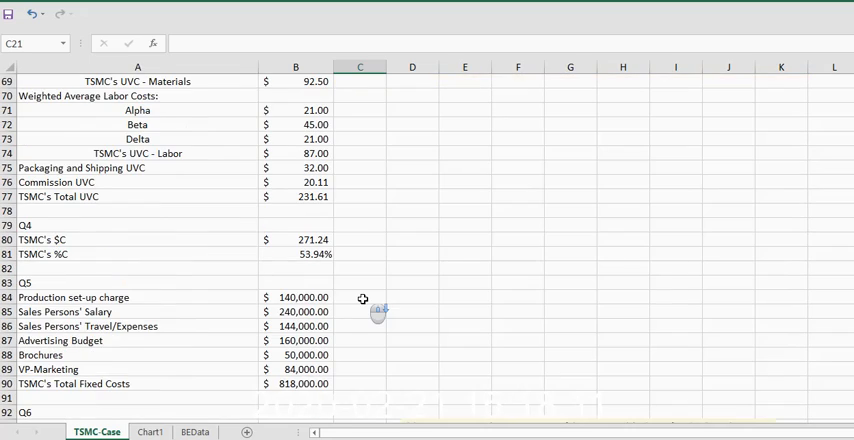
scroll("down", 3)
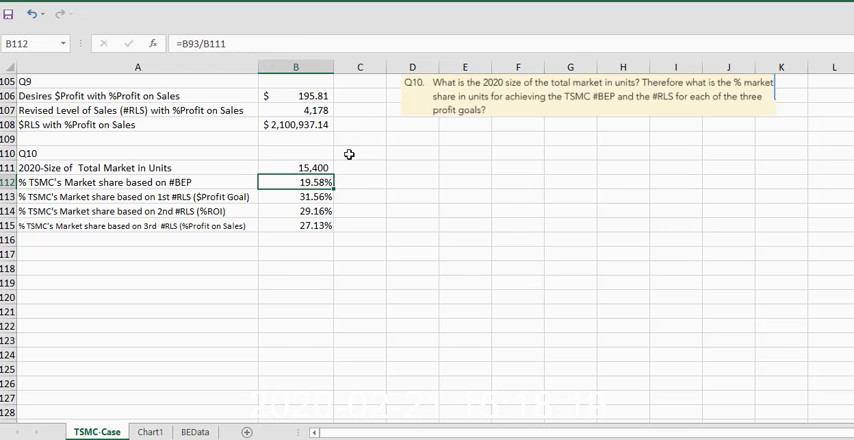
left_click(295, 167)
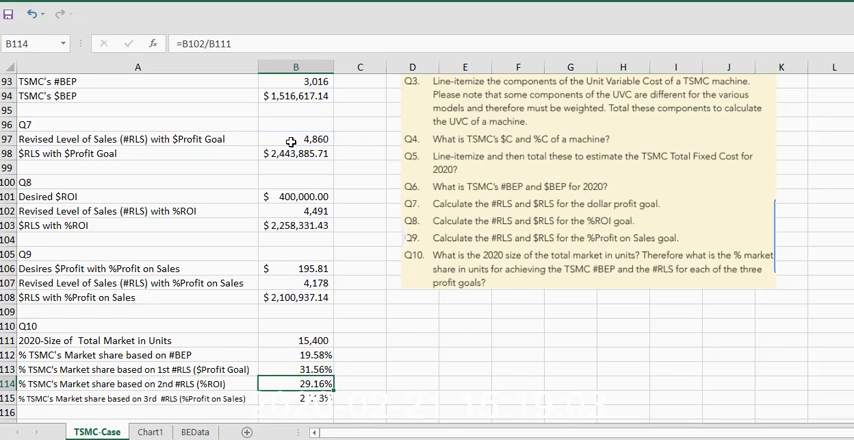
left_click(359, 340)
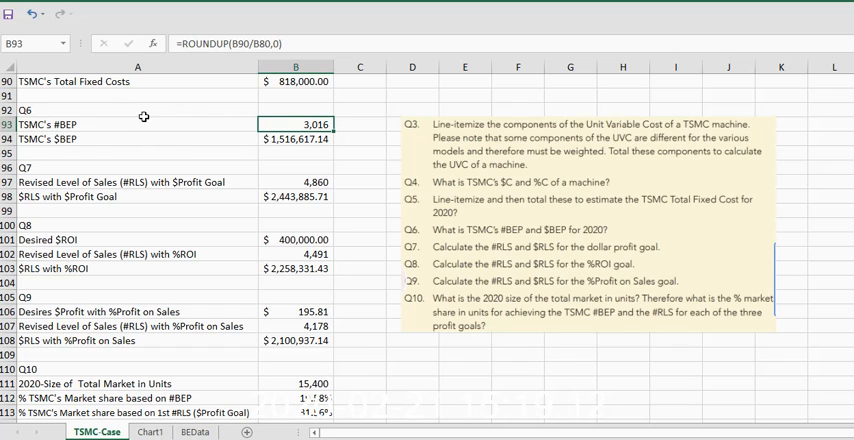
mouse_move(400, 315)
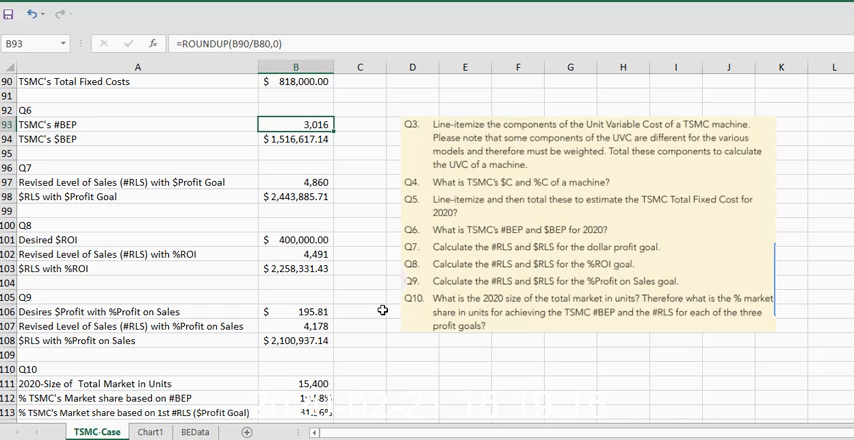
mouse_move(395, 352)
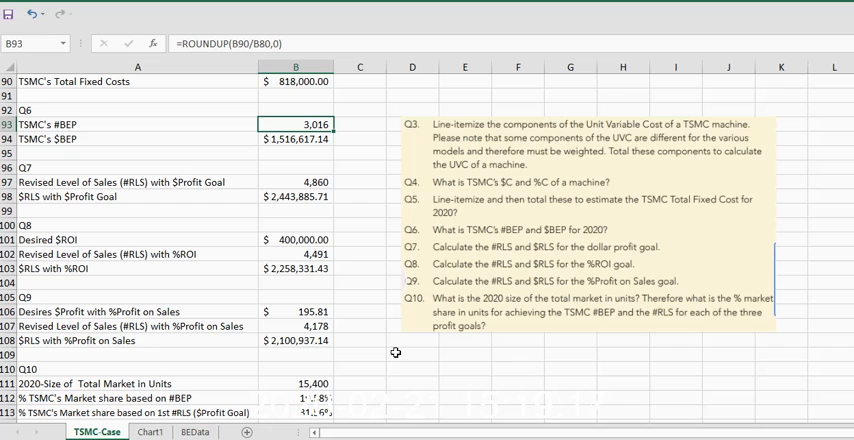